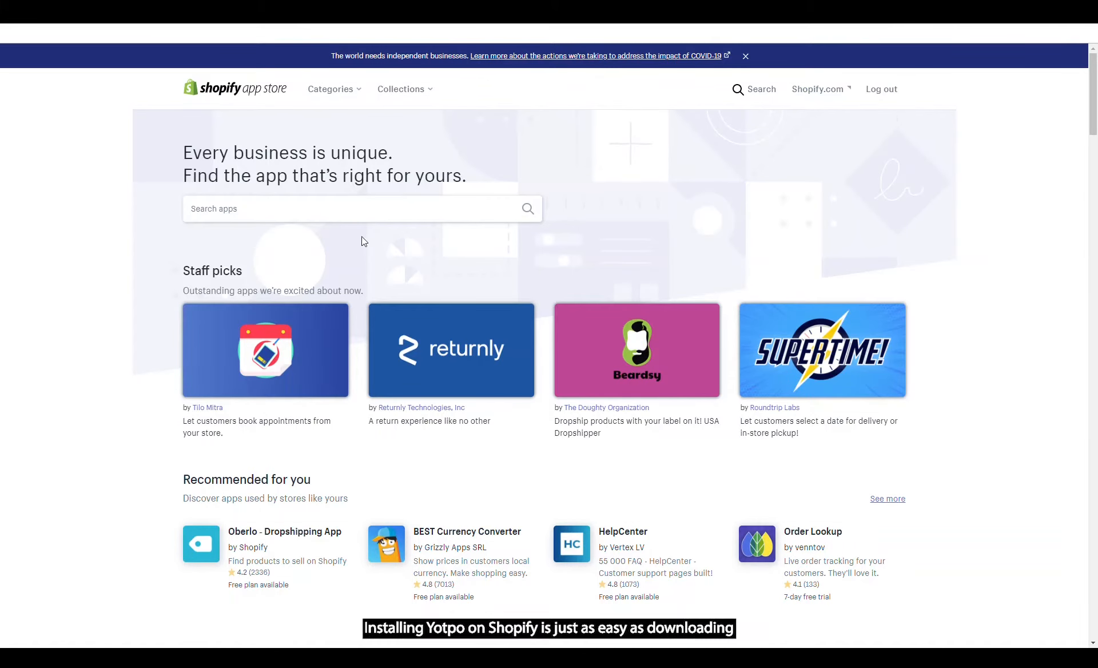
Search the App Store for 'Yotpo', then add and install Yotpo: Photo & Product Reviews
text(Yotpo)
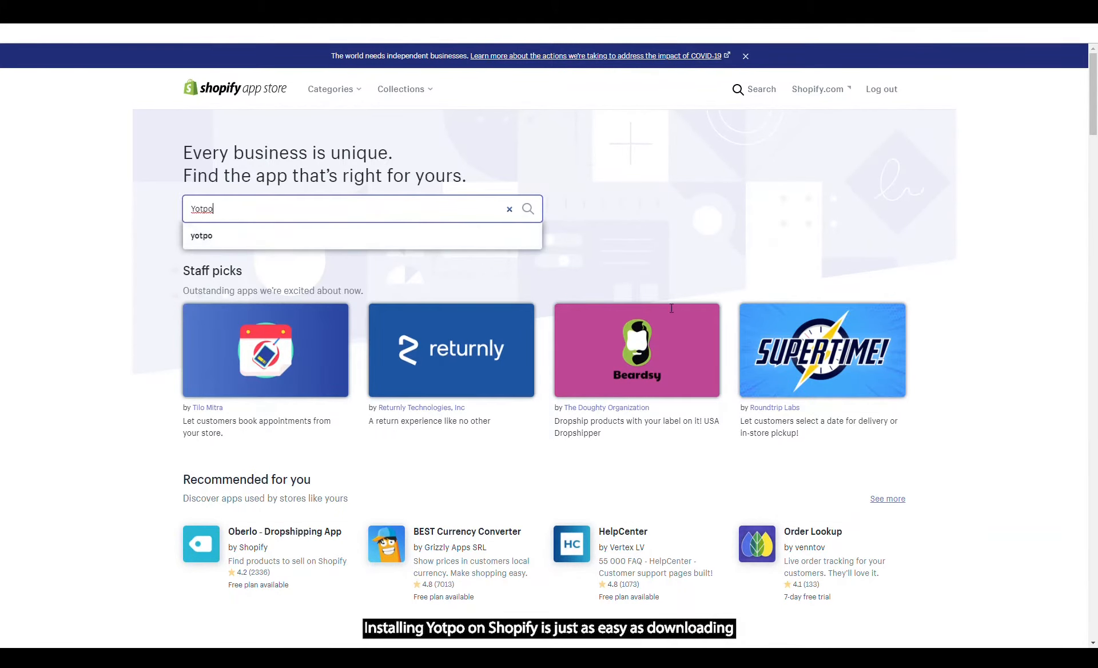
click(529, 209)
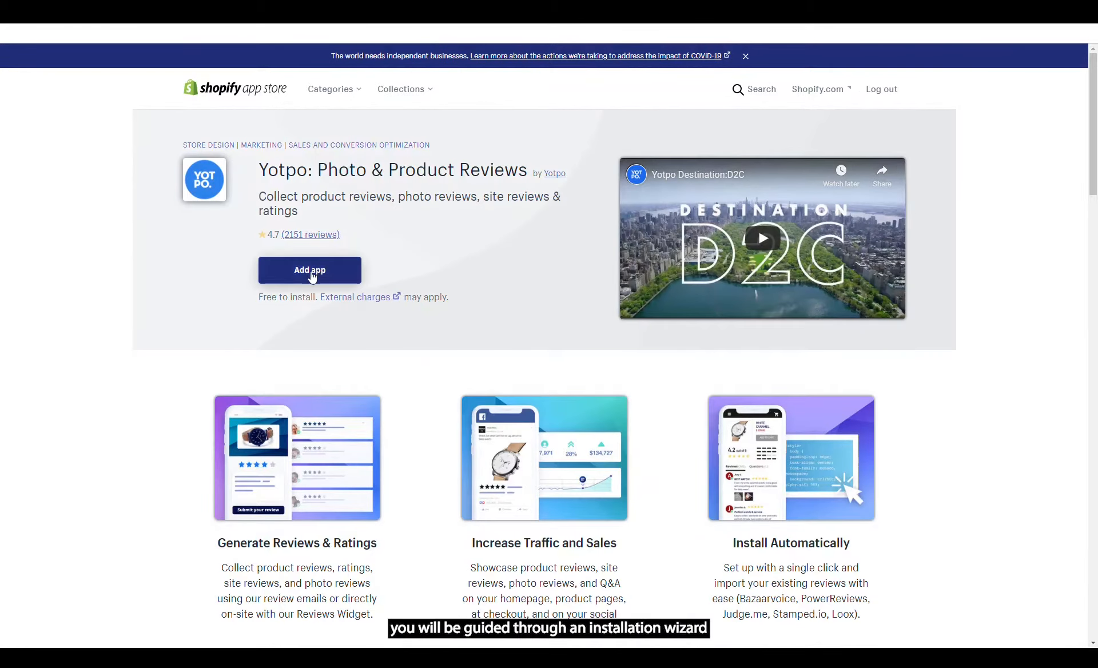
click(310, 270)
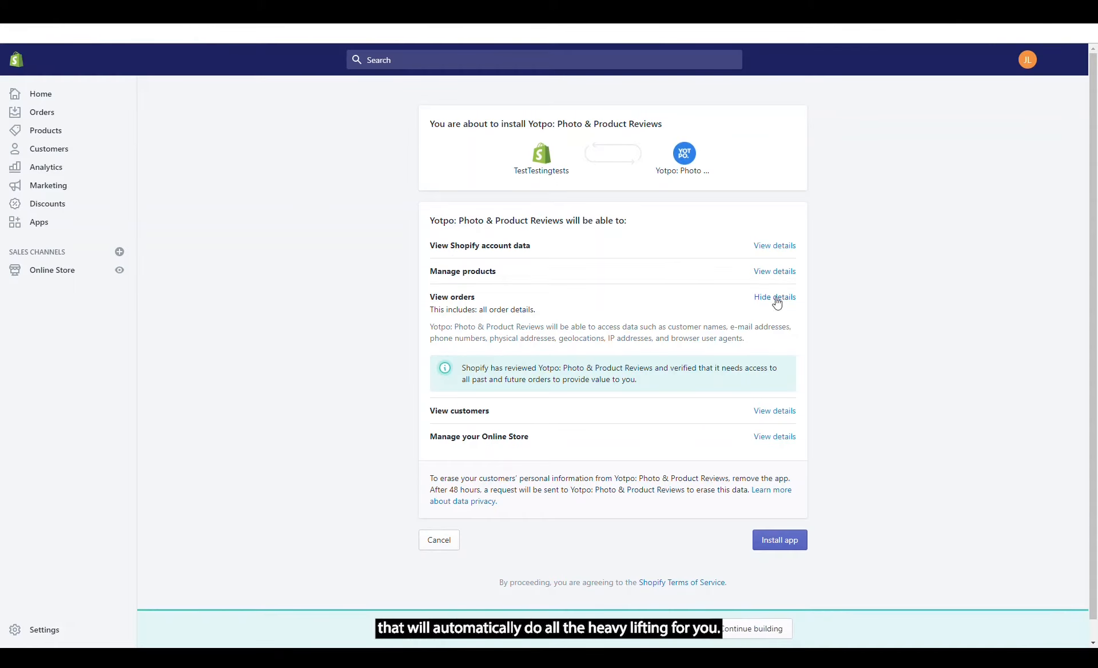
click(780, 540)
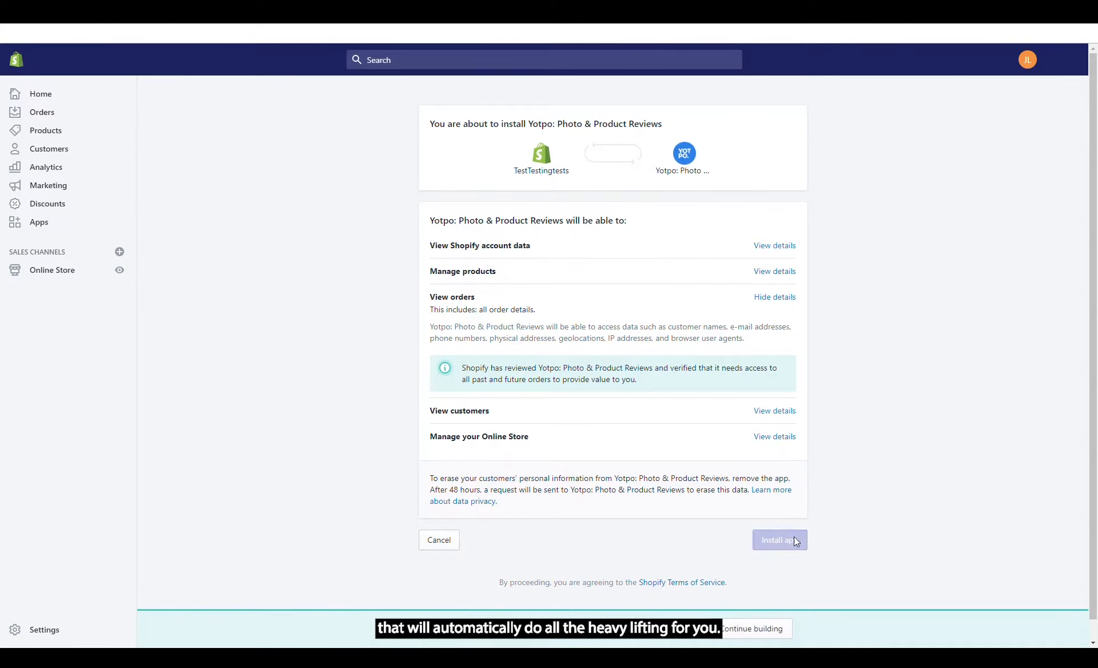
click(779, 540)
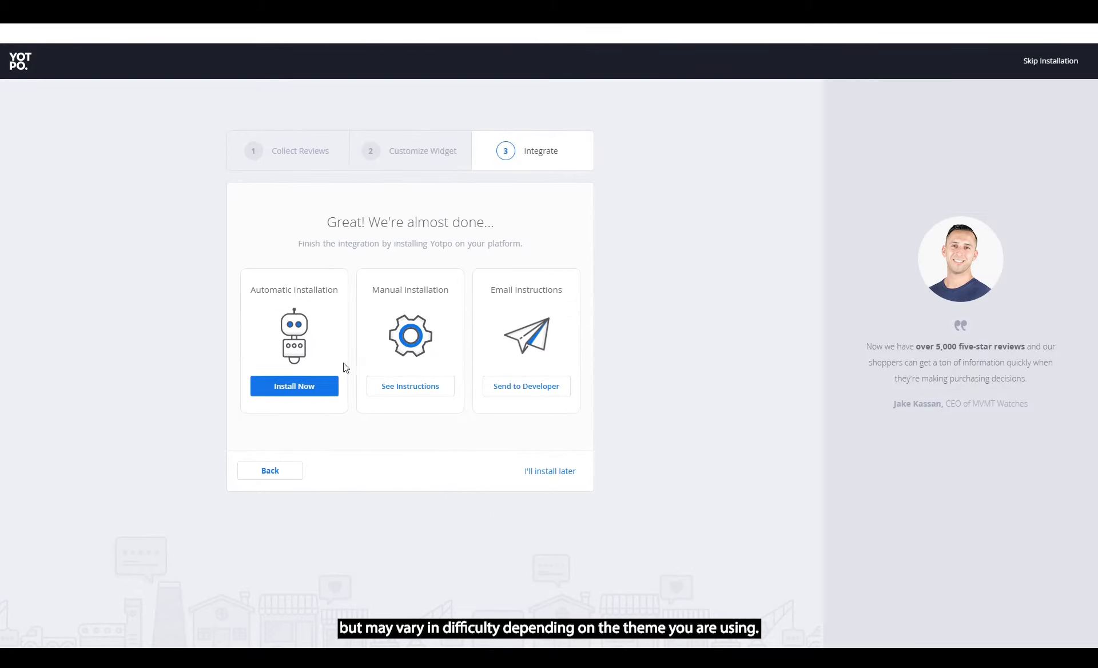
mouse_move(286, 327)
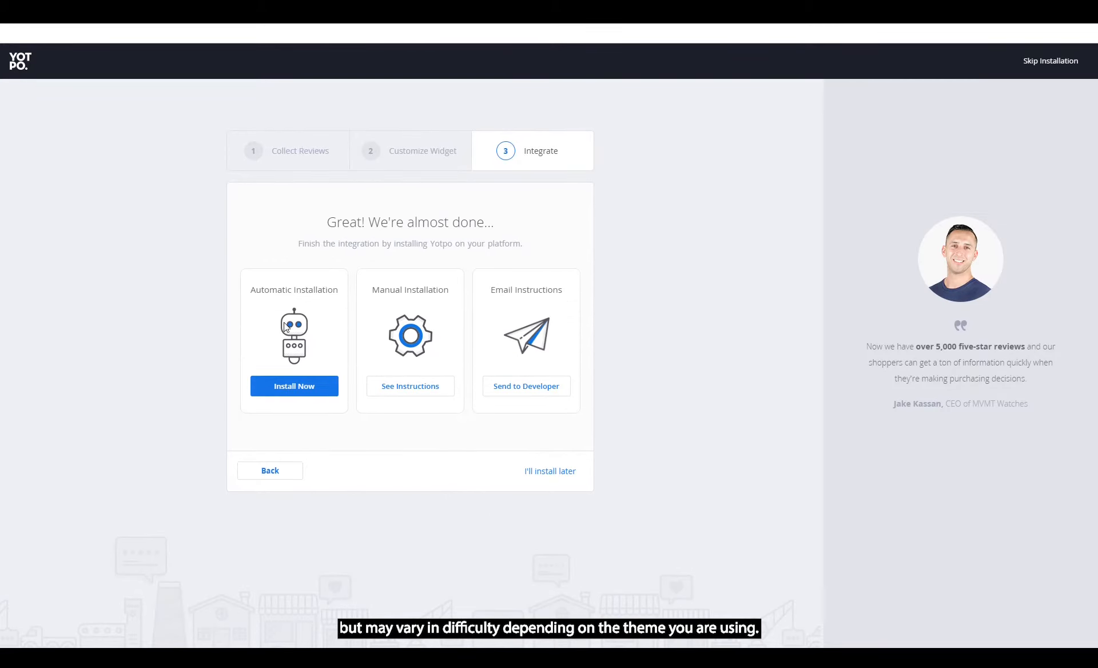
mouse_move(414, 343)
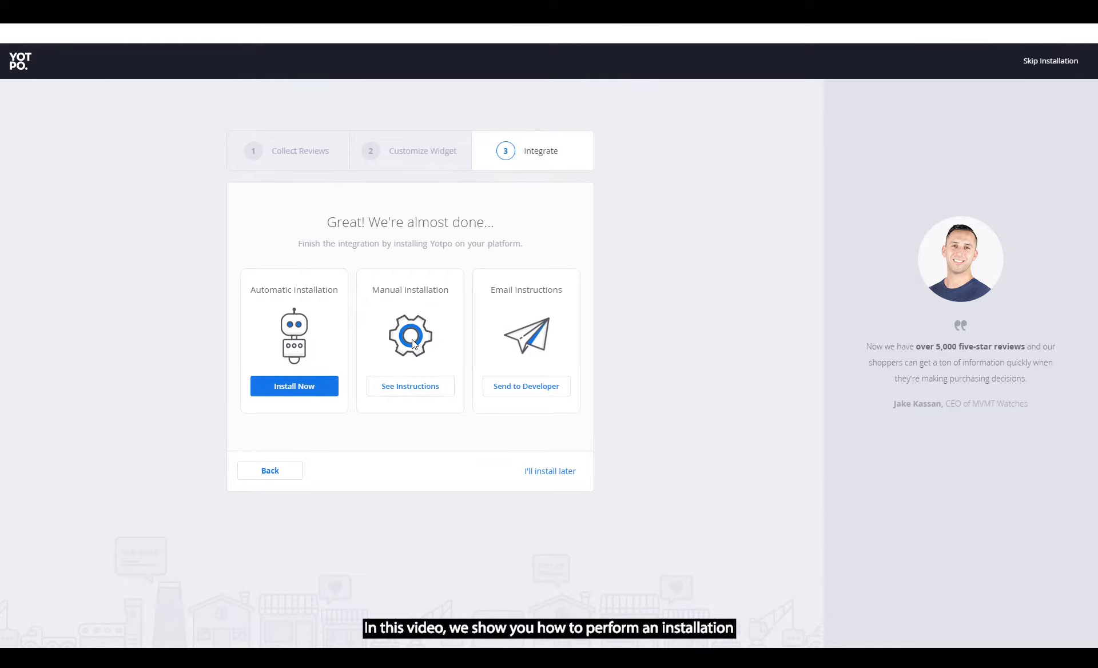
mouse_move(513, 471)
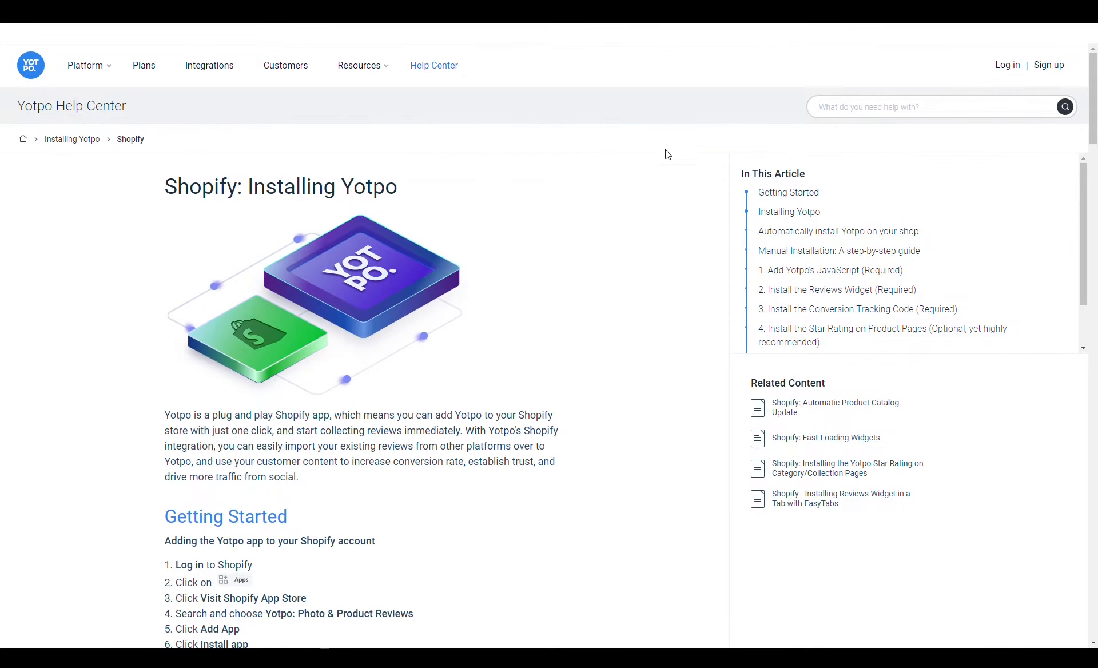
scroll(down, 3)
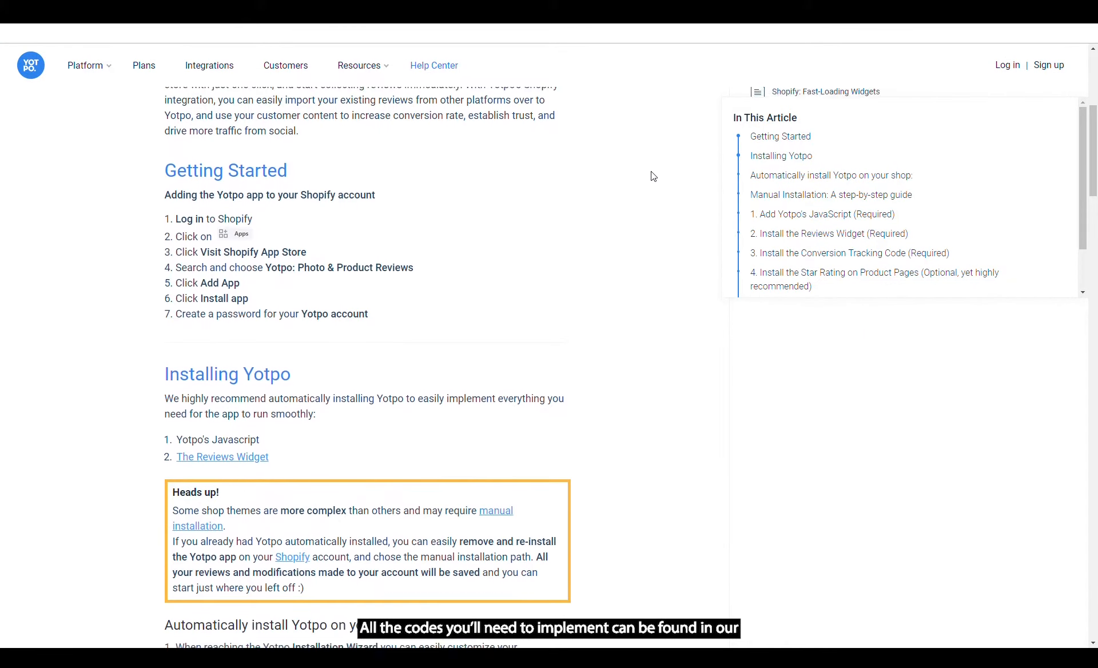
scroll(down, 3)
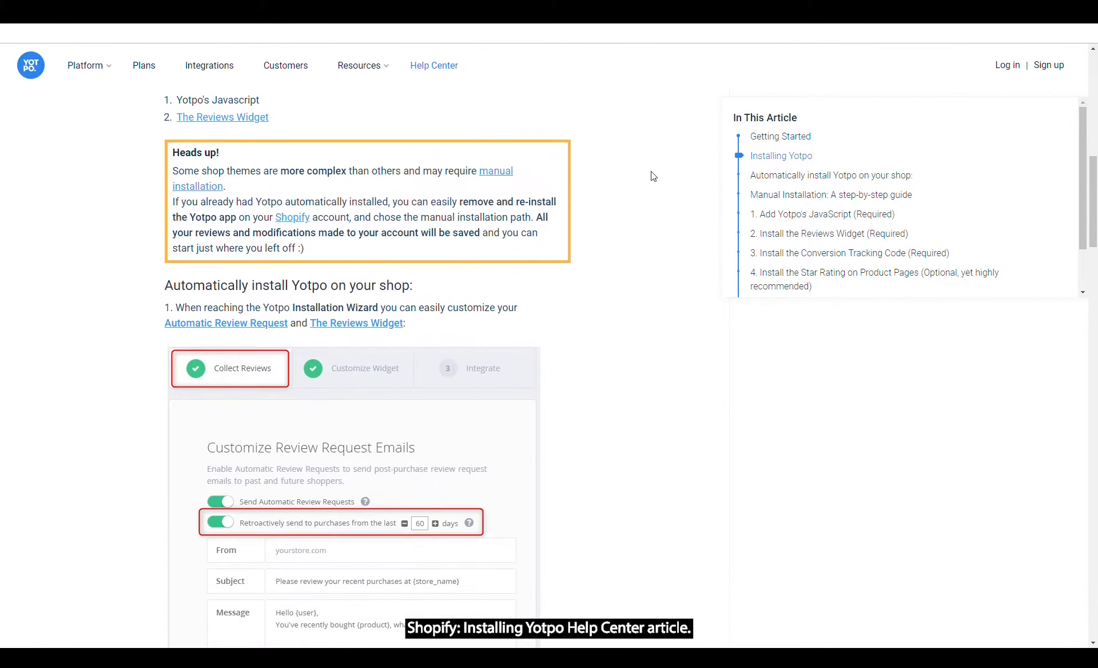
scroll(up, 3)
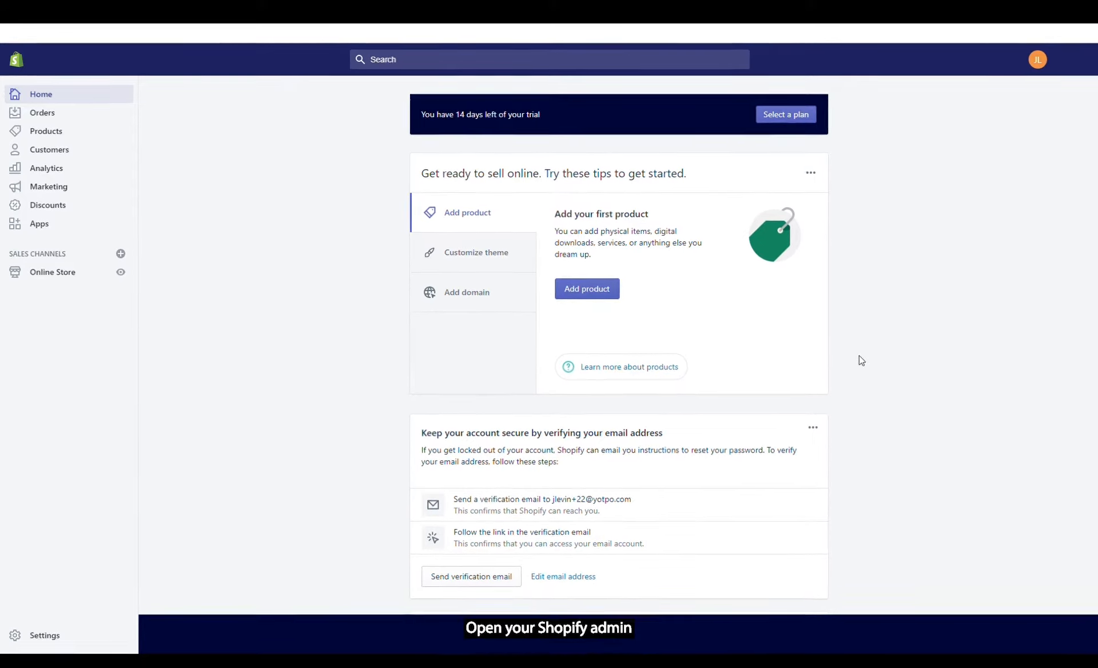
Open the Debut theme's code editor from Online Store > Themes > Actions > Edit code
click(52, 272)
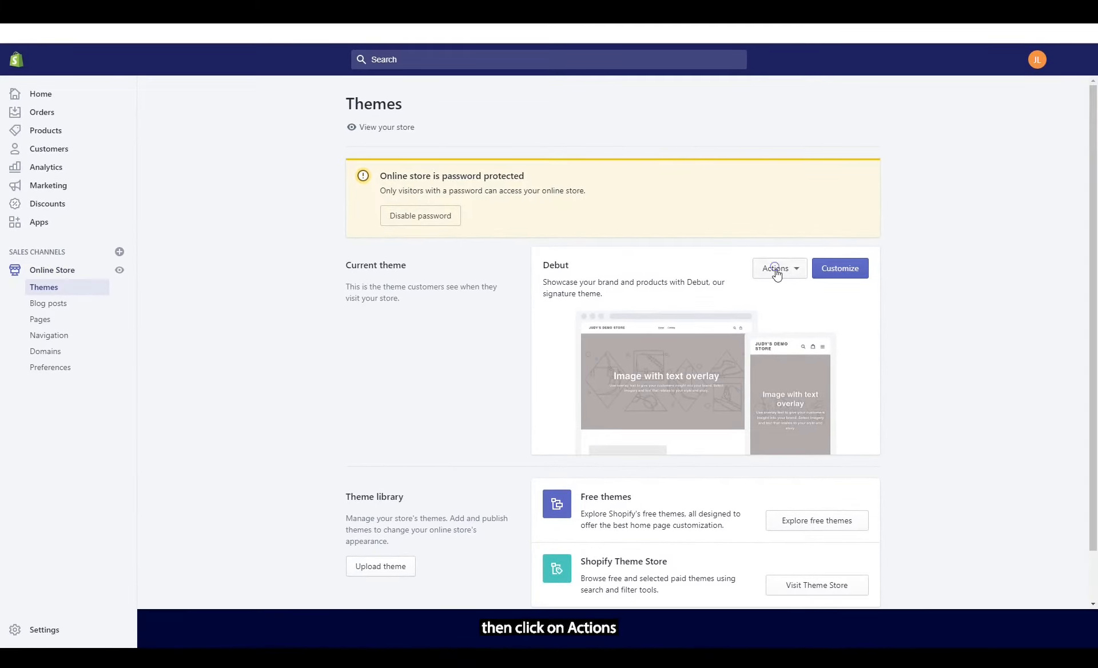
click(777, 268)
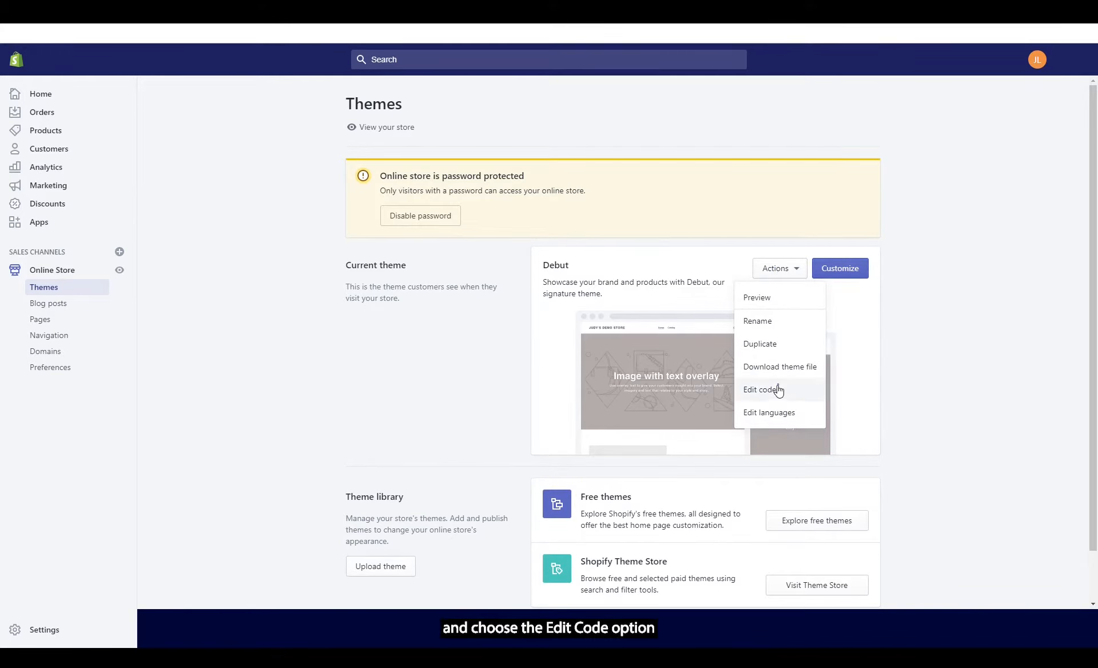
click(760, 389)
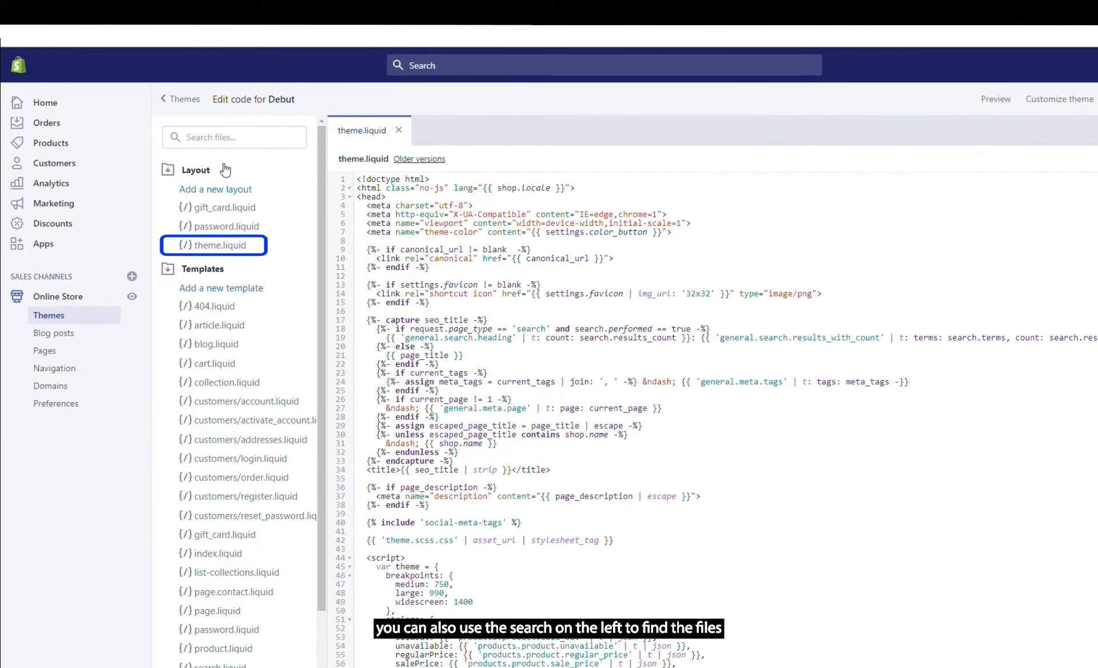
Search theme files for 'the' and expand the help article's Yotpo JavaScript installation steps
text(the)
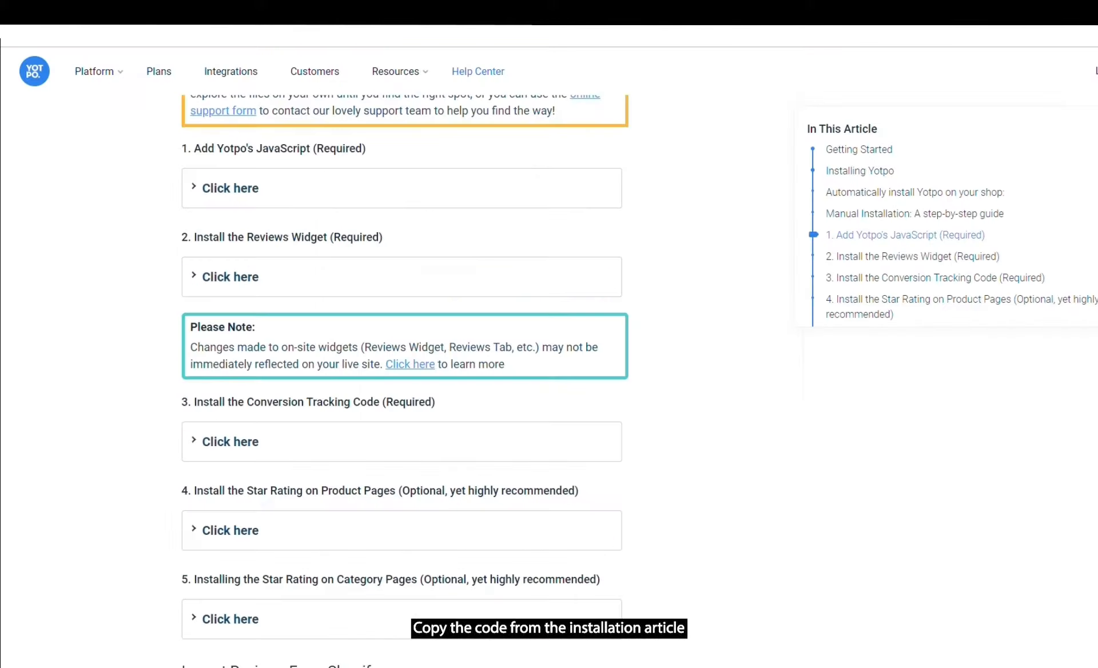
click(230, 188)
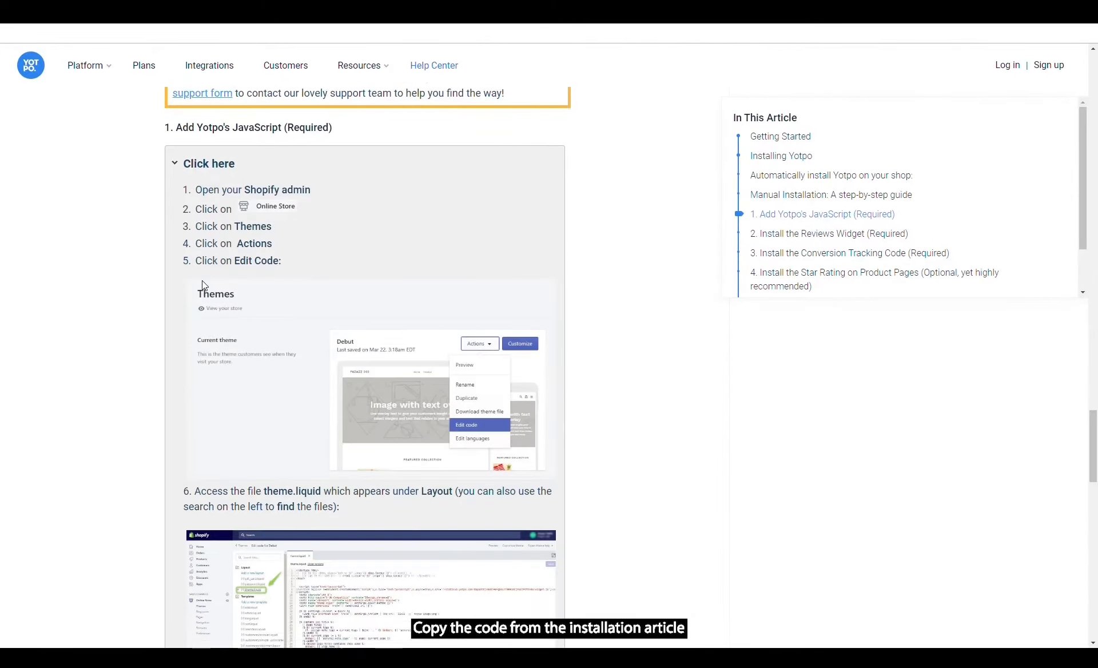
scroll(down, 3)
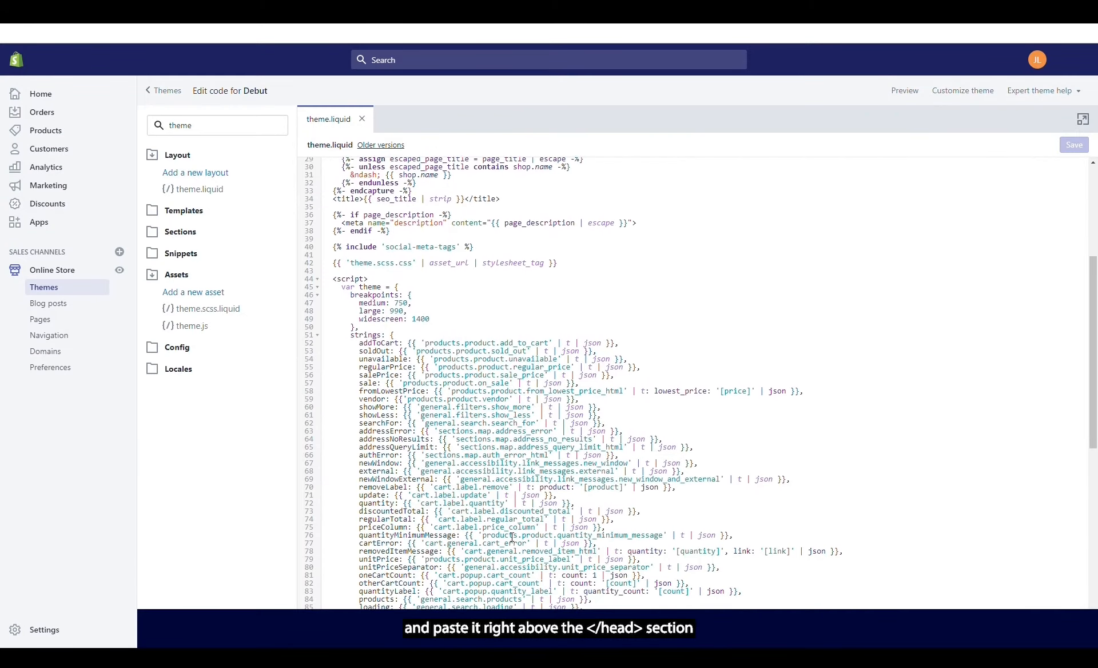
scroll(down, 3)
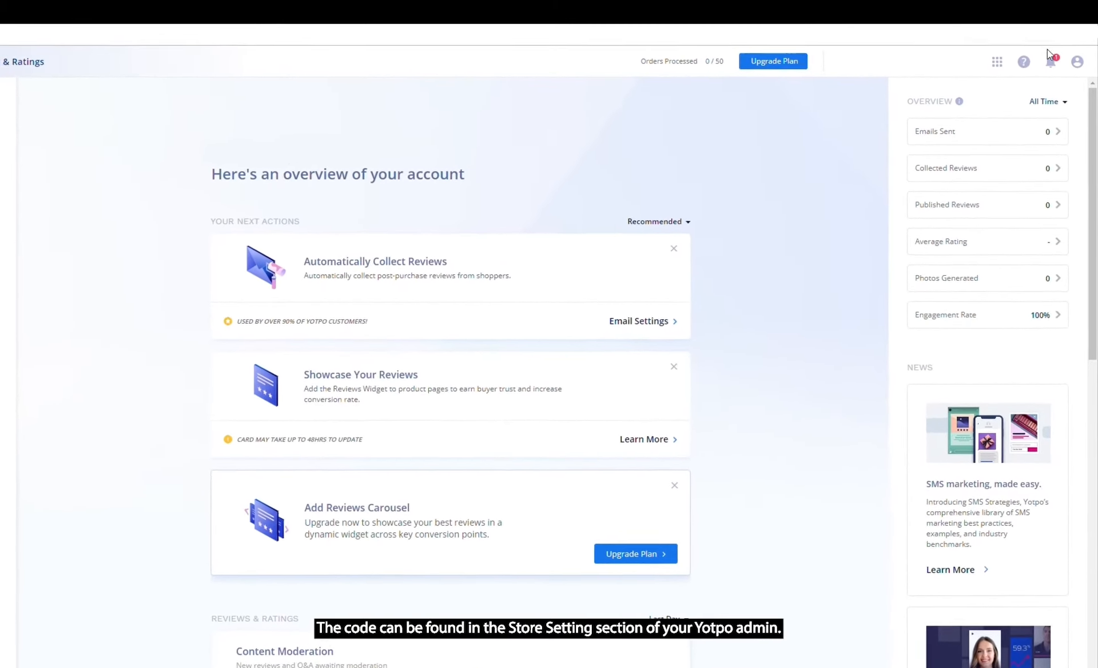
Open Store Settings from the Yotpo profile menu
click(1076, 62)
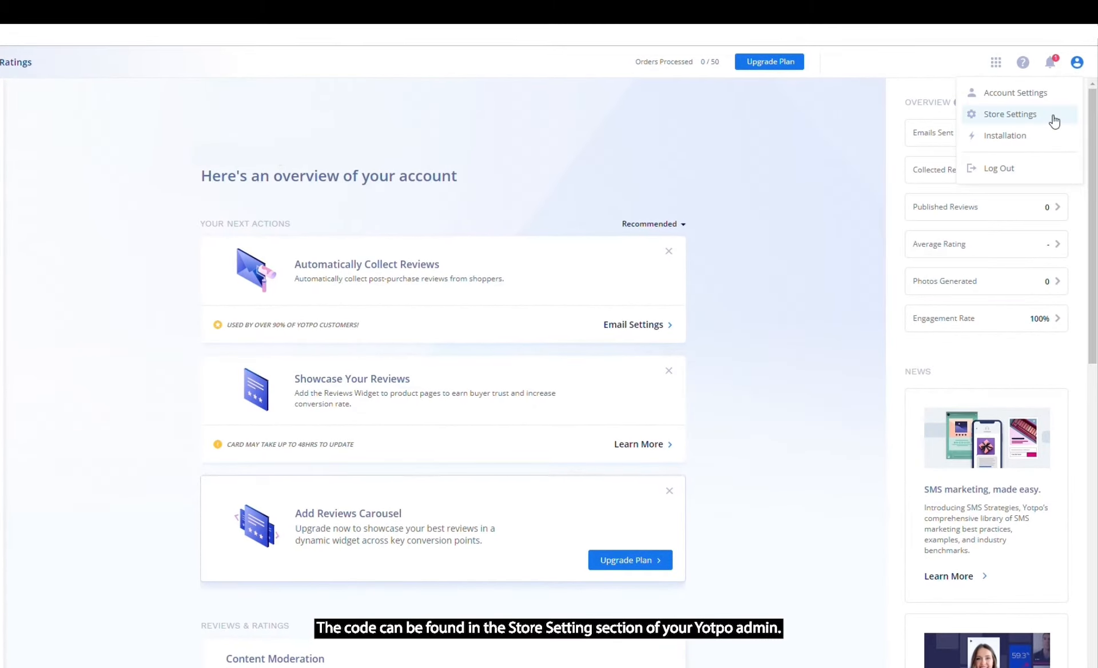
click(1010, 114)
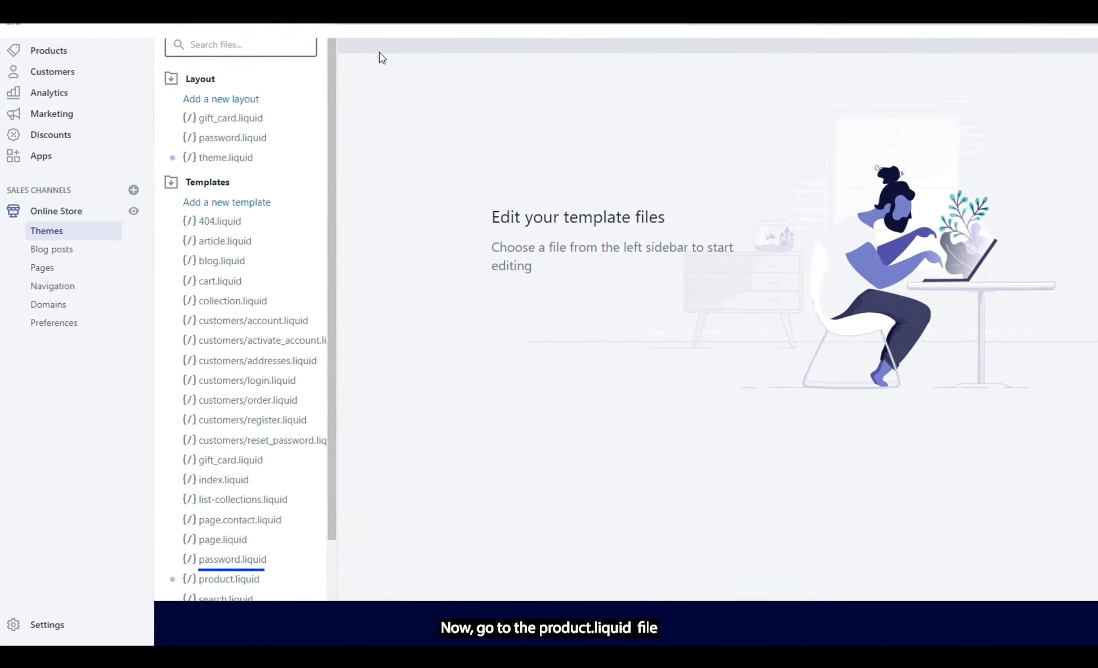
Find product.liquid by searching 'product' and save it with the reviews widget code
click(230, 578)
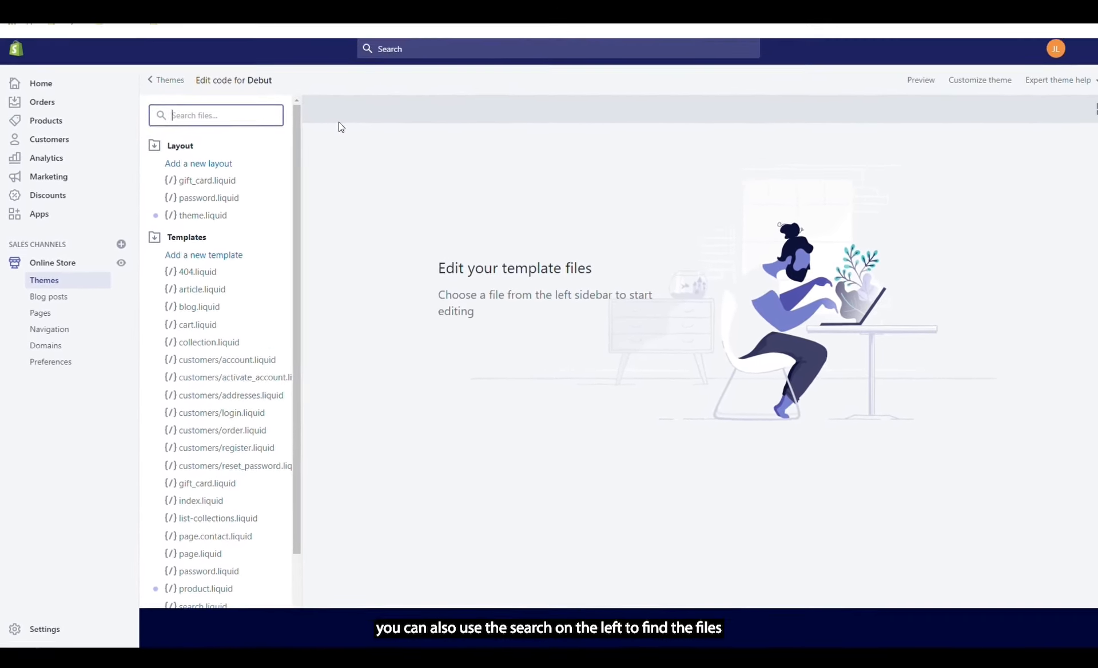
text(product)
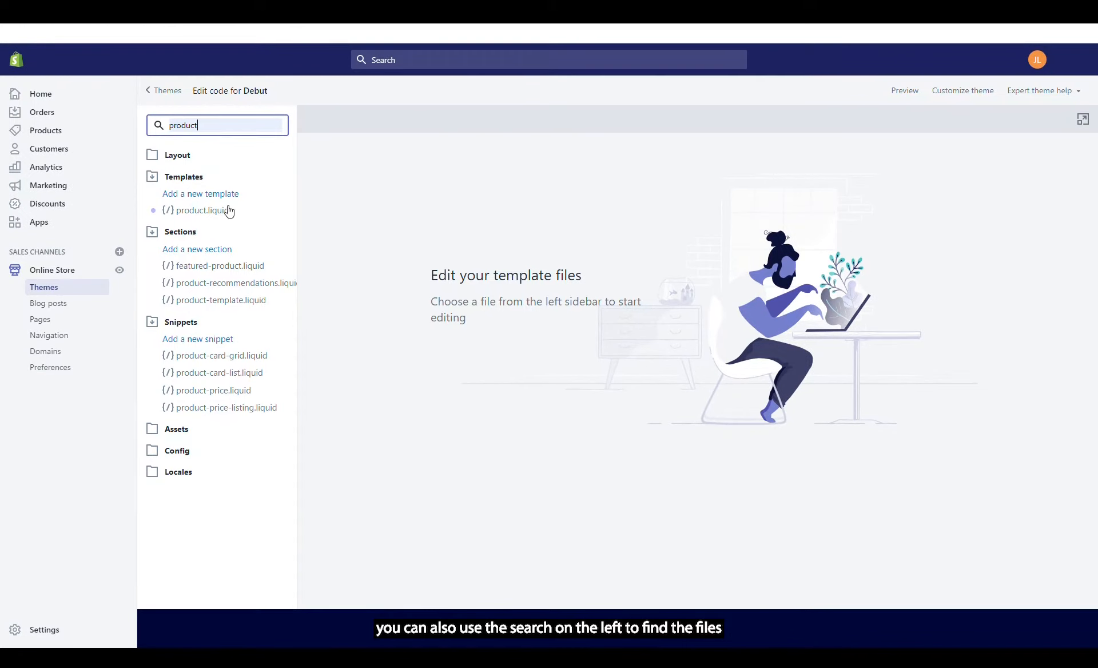
click(202, 210)
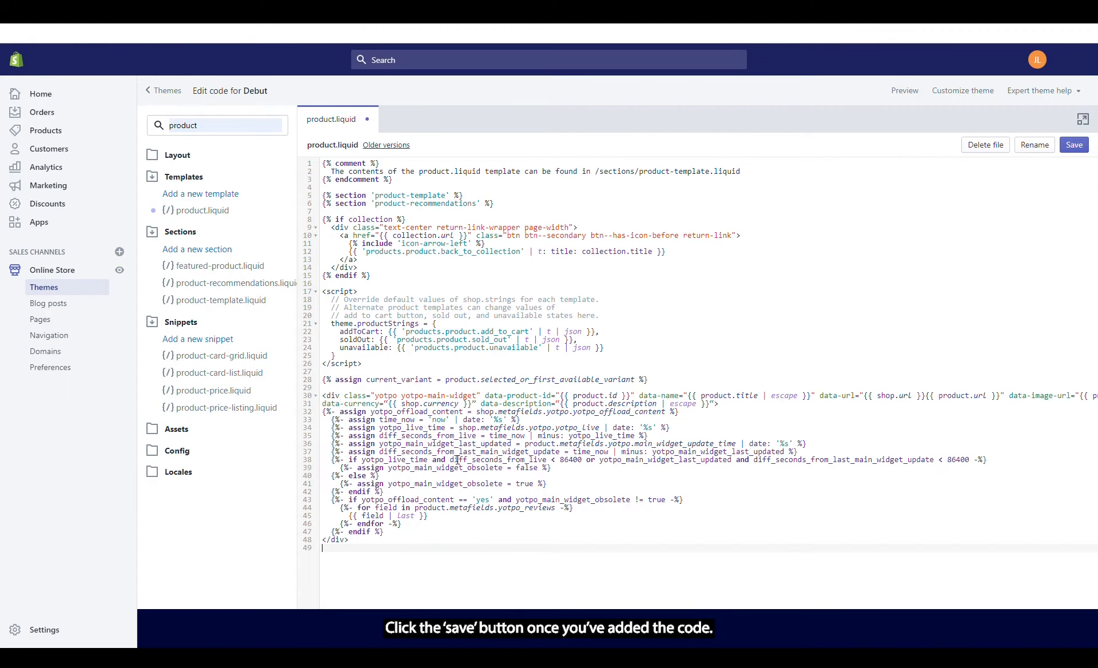
click(1074, 144)
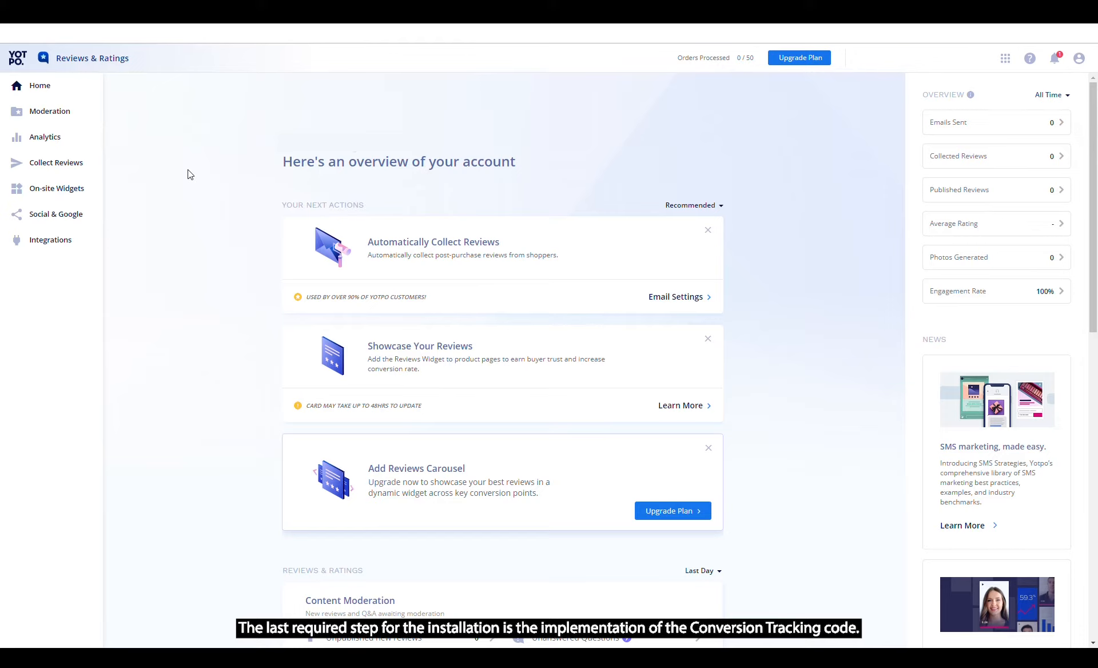
mouse_move(101, 173)
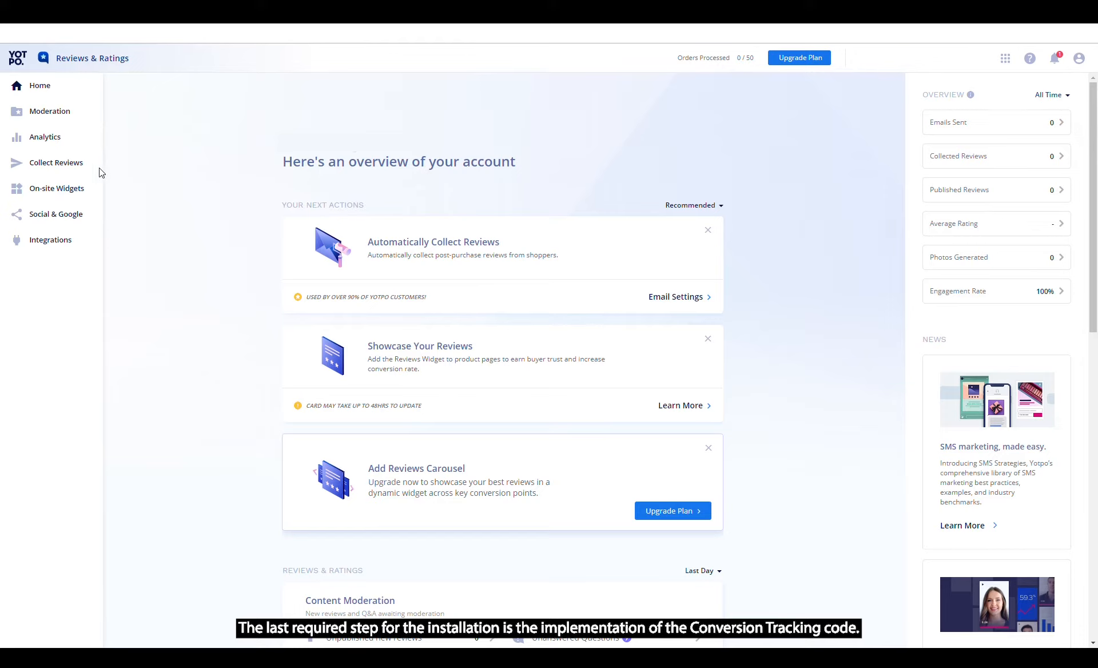
Open Analytics > Conversions from the Yotpo sidebar
click(44, 137)
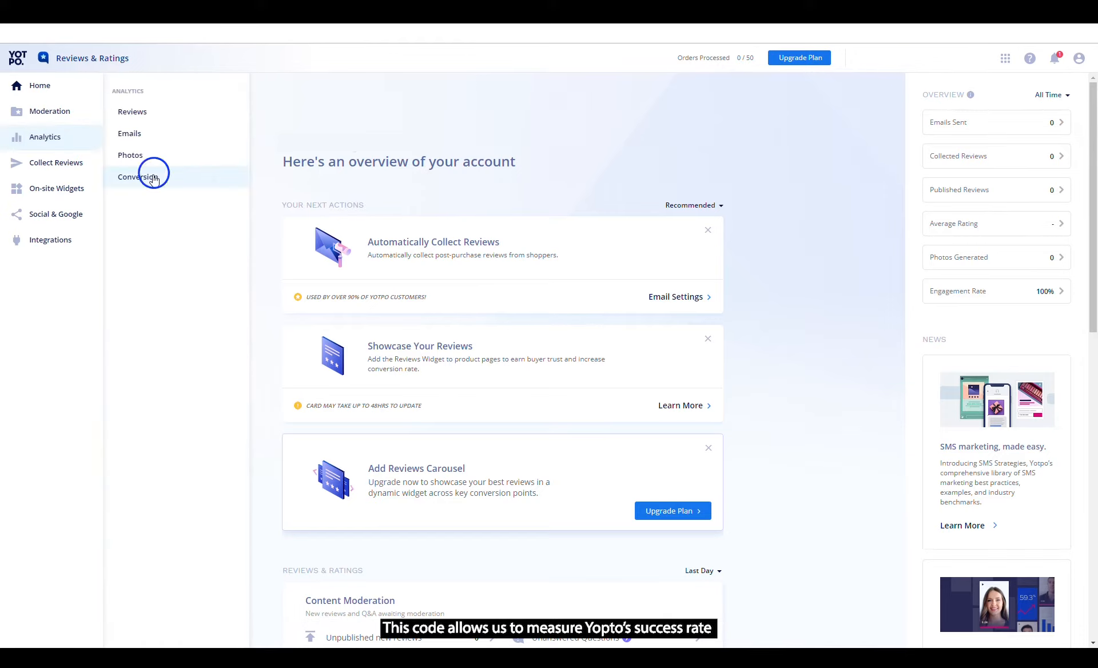
click(140, 177)
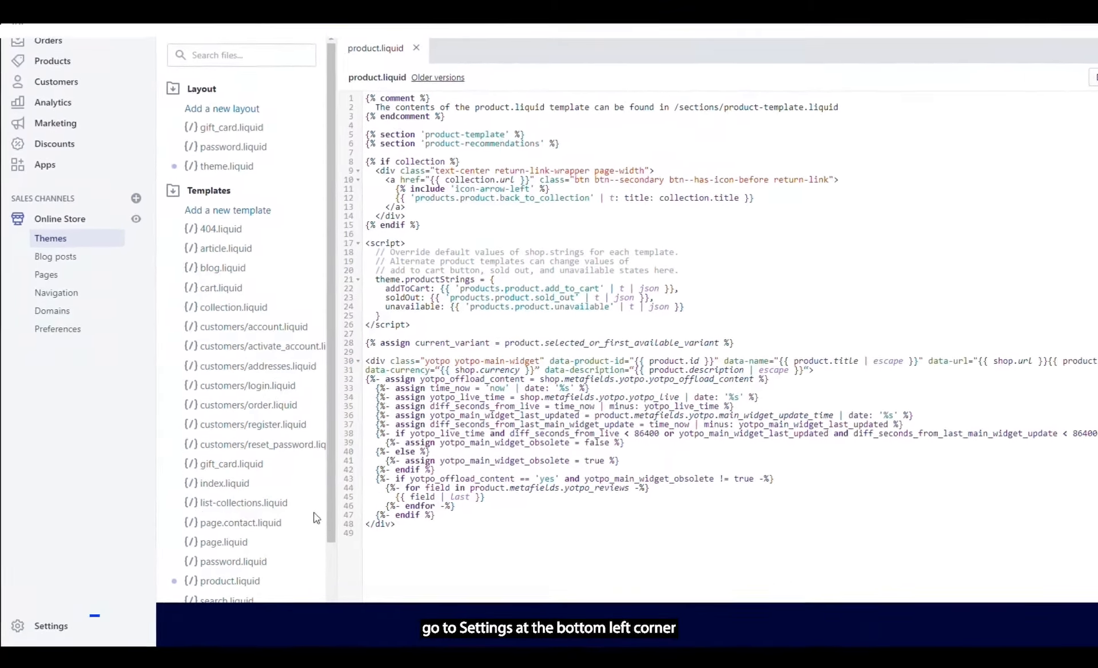
Open Settings > Checkout in Shopify admin and scroll through the checkout options
click(44, 626)
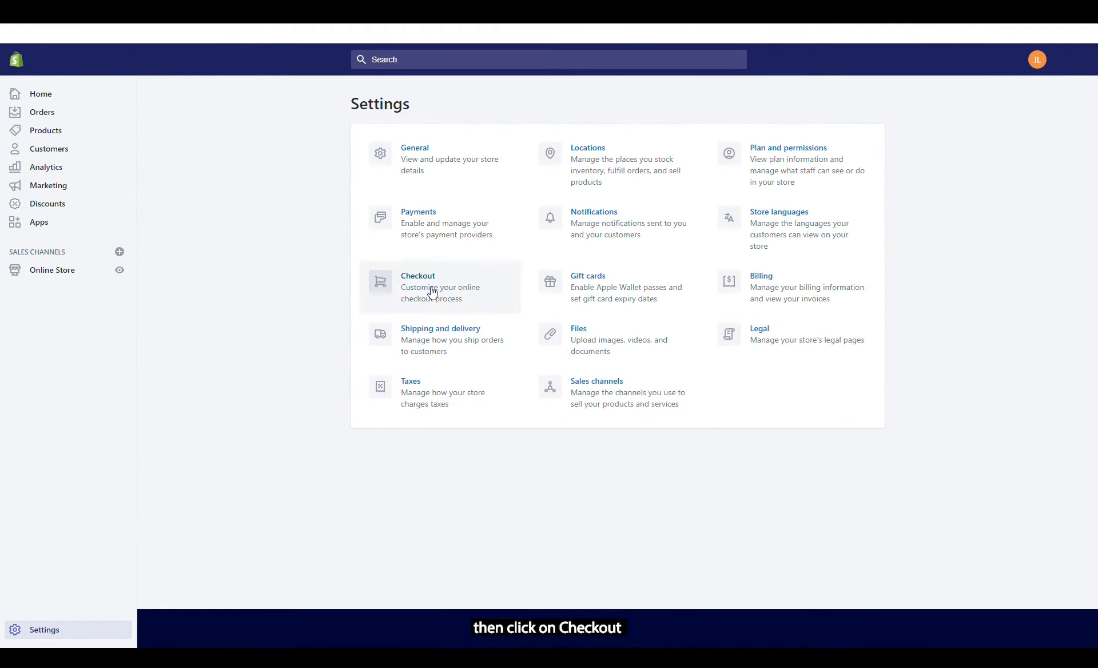
click(417, 276)
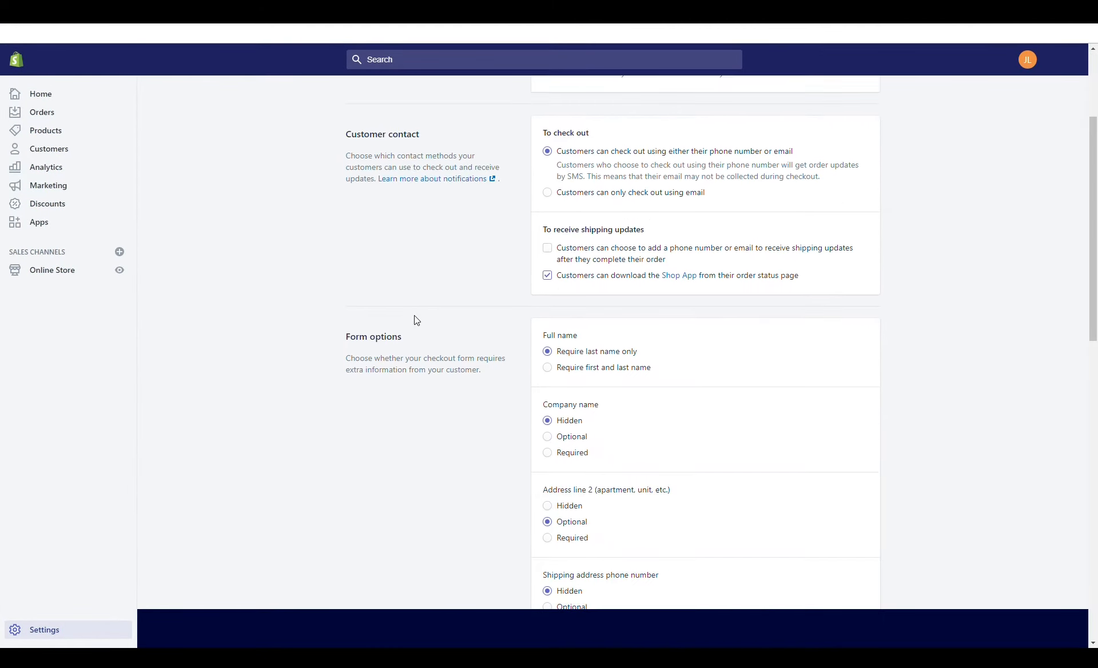
scroll(down, 3)
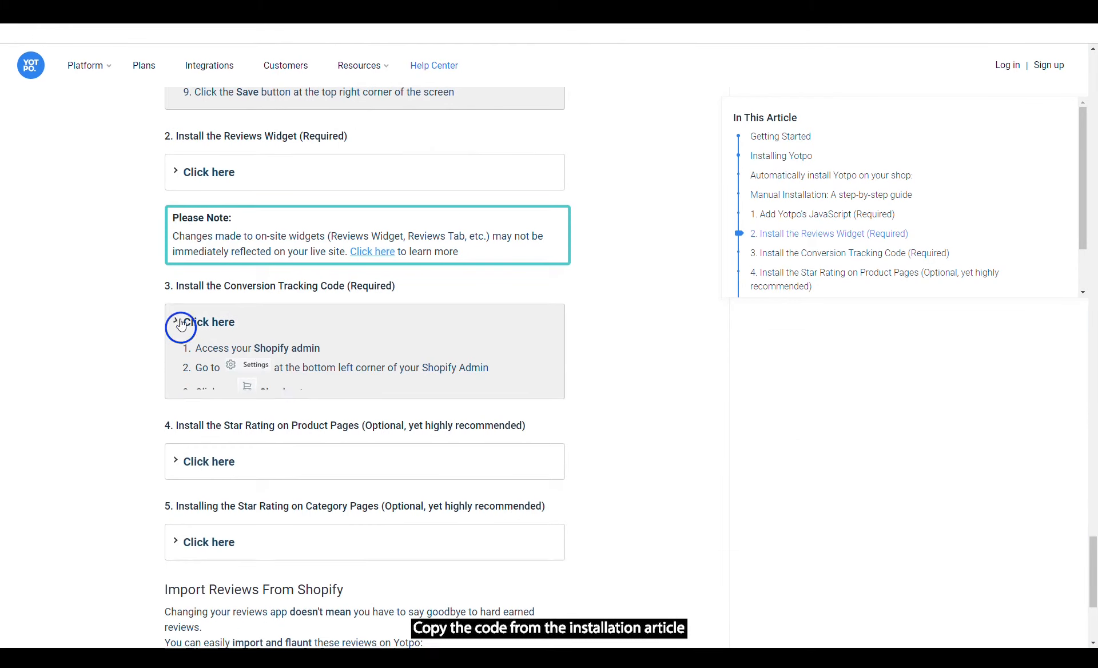
Expand 'Install the Conversion Tracking Code', copy its script, then open Yotpo Store Settings
click(180, 325)
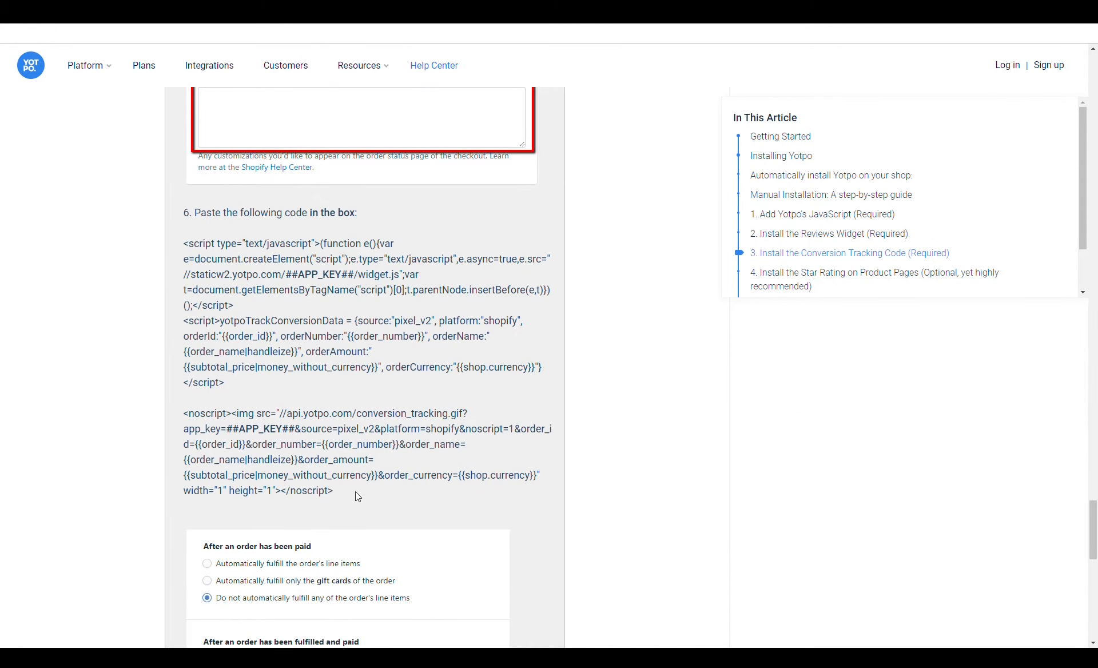
drag(185, 243, 334, 490)
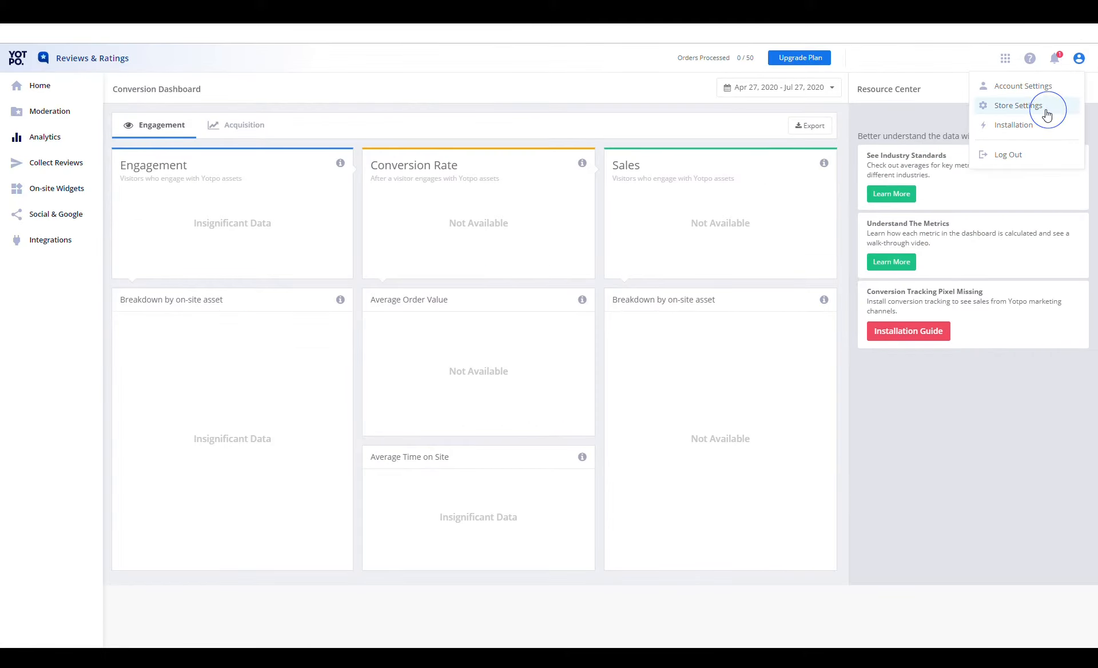
click(1018, 105)
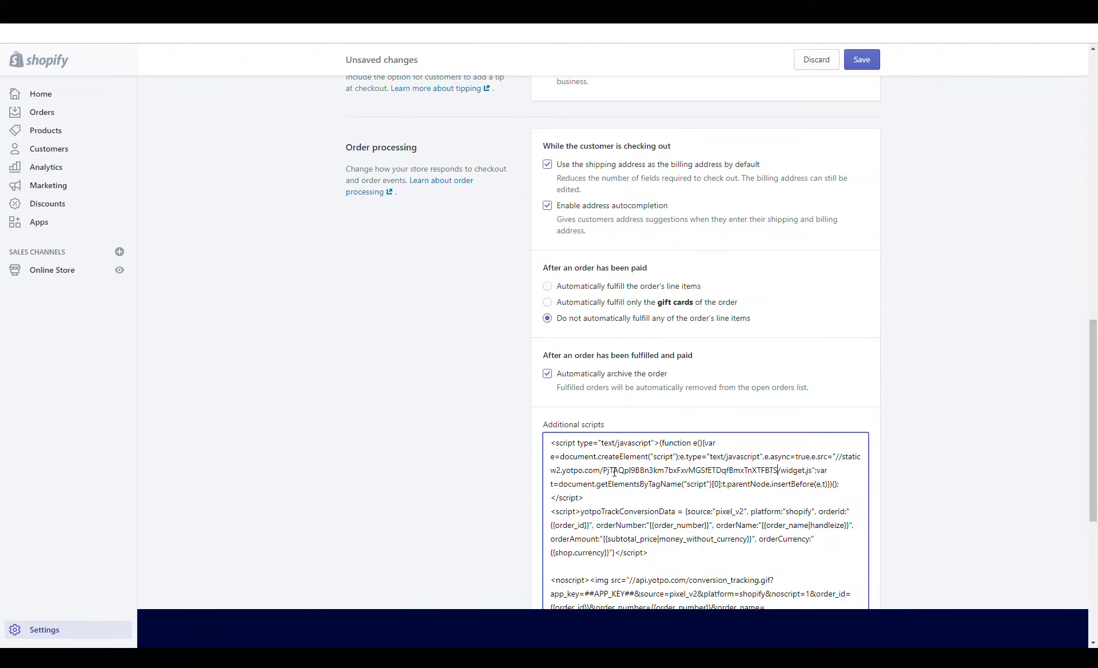
scroll(down, 3)
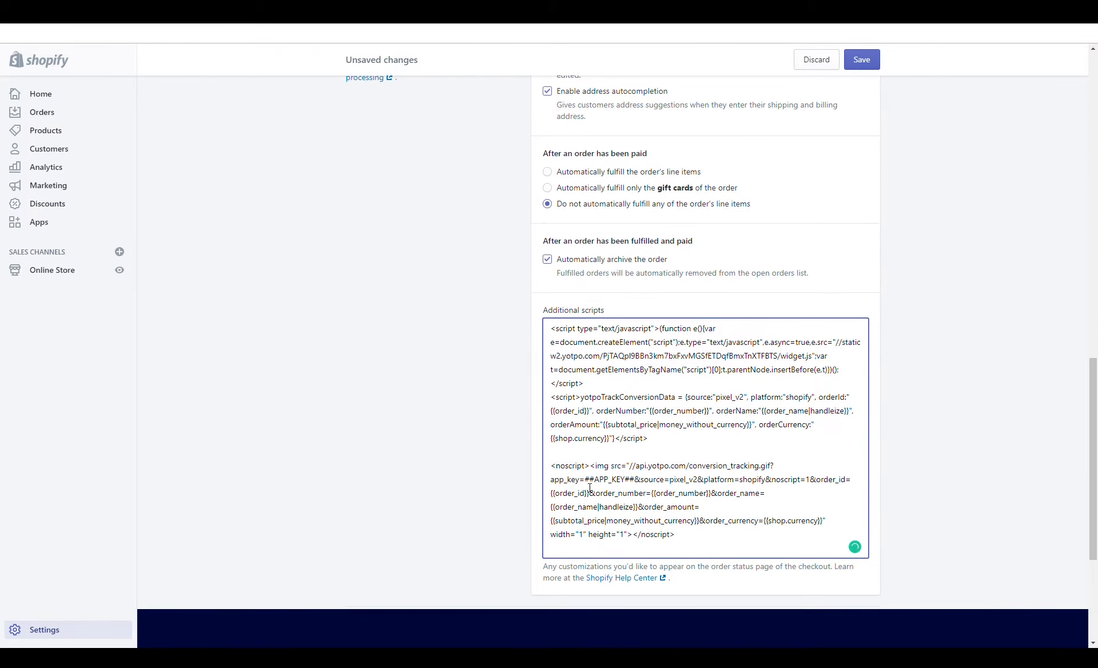
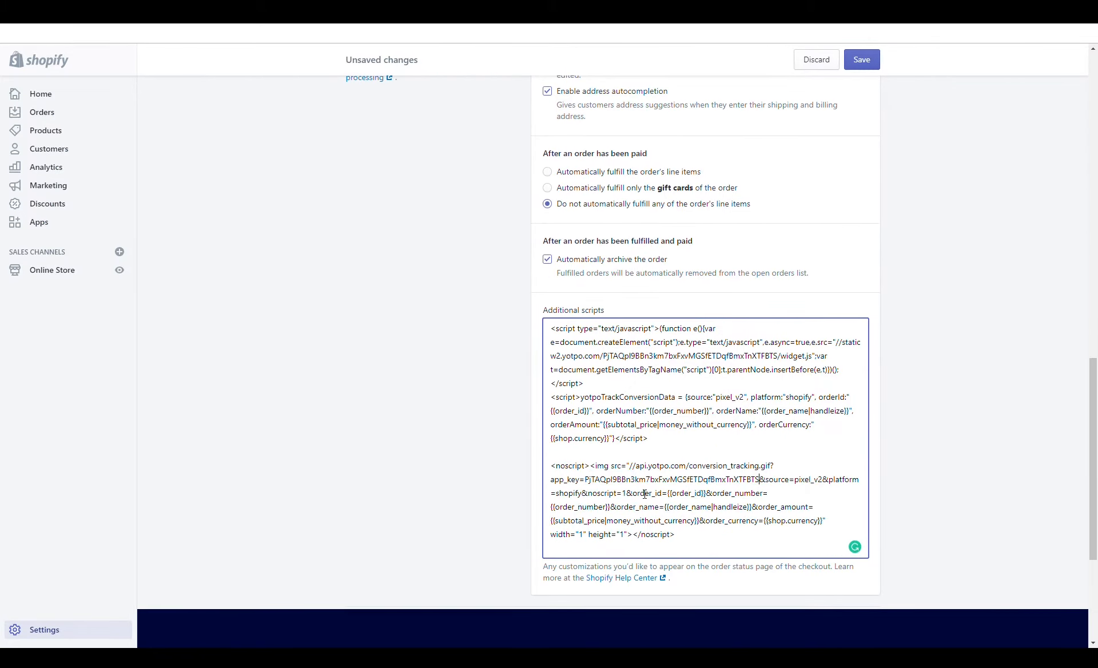
mouse_move(862, 60)
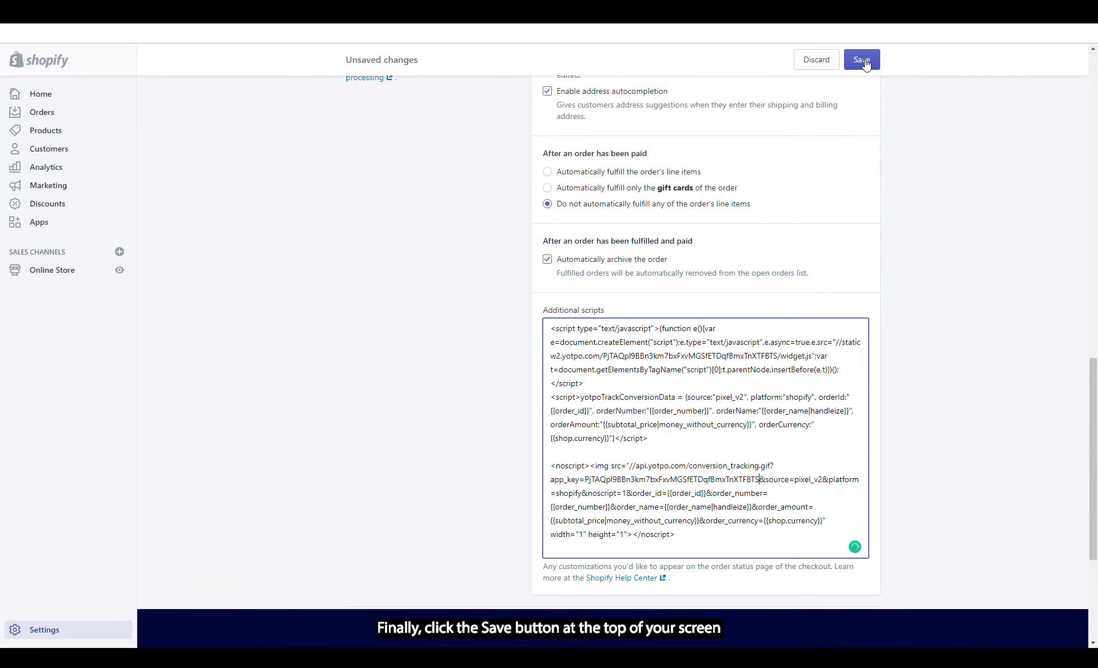
click(861, 59)
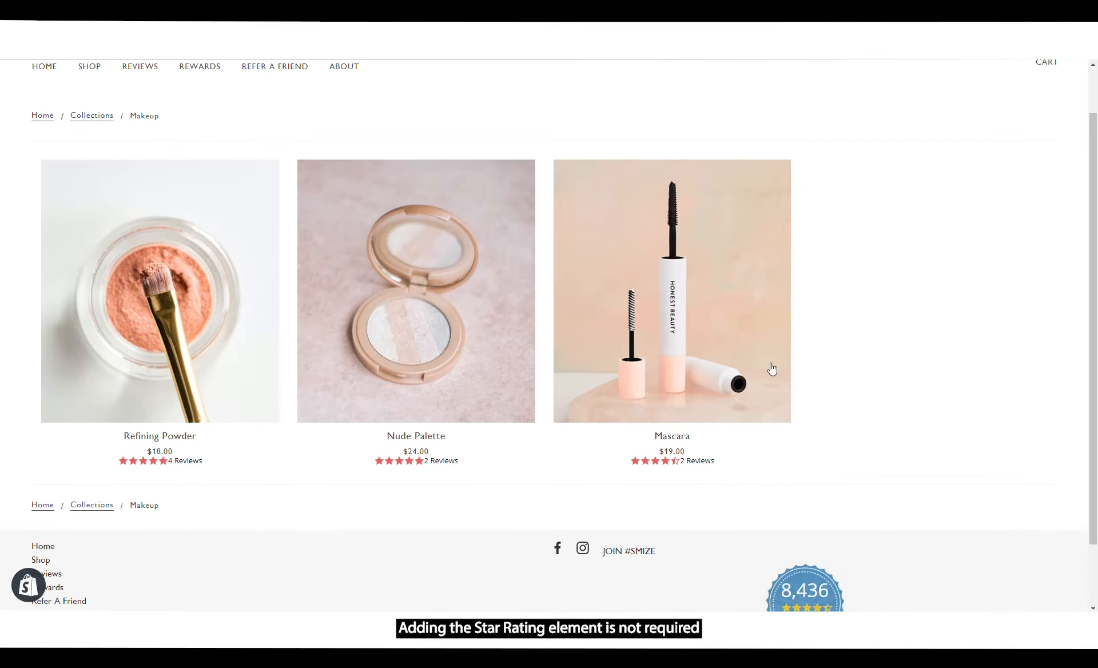
mouse_move(197, 301)
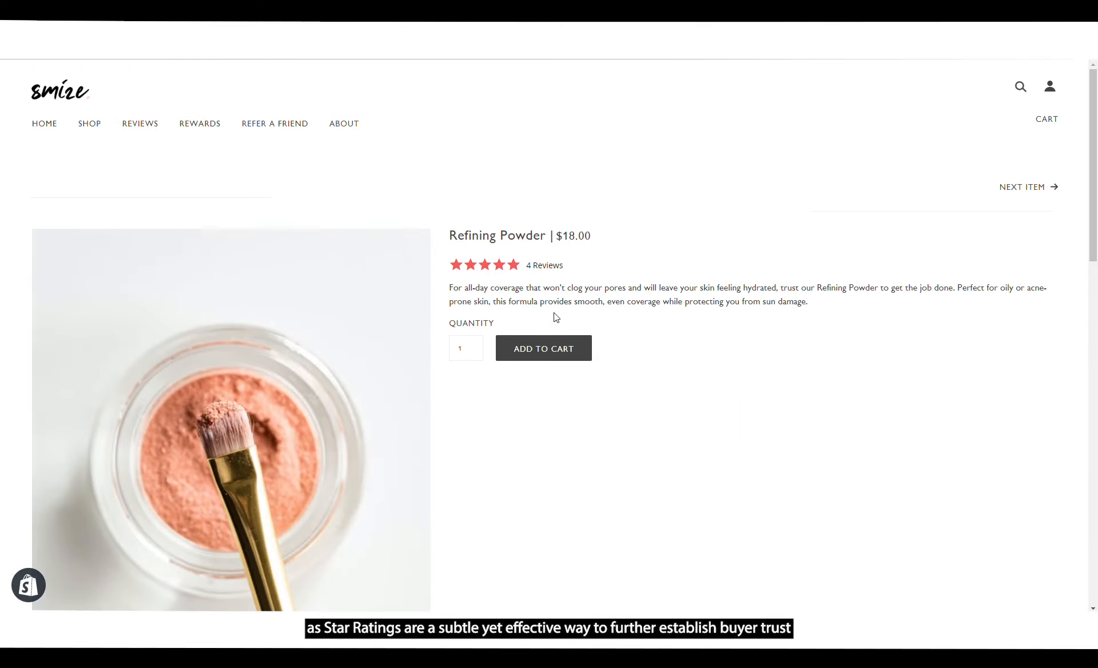
Scroll the Refining Powder product page down to its star ratings and reviews
scroll(down, 3)
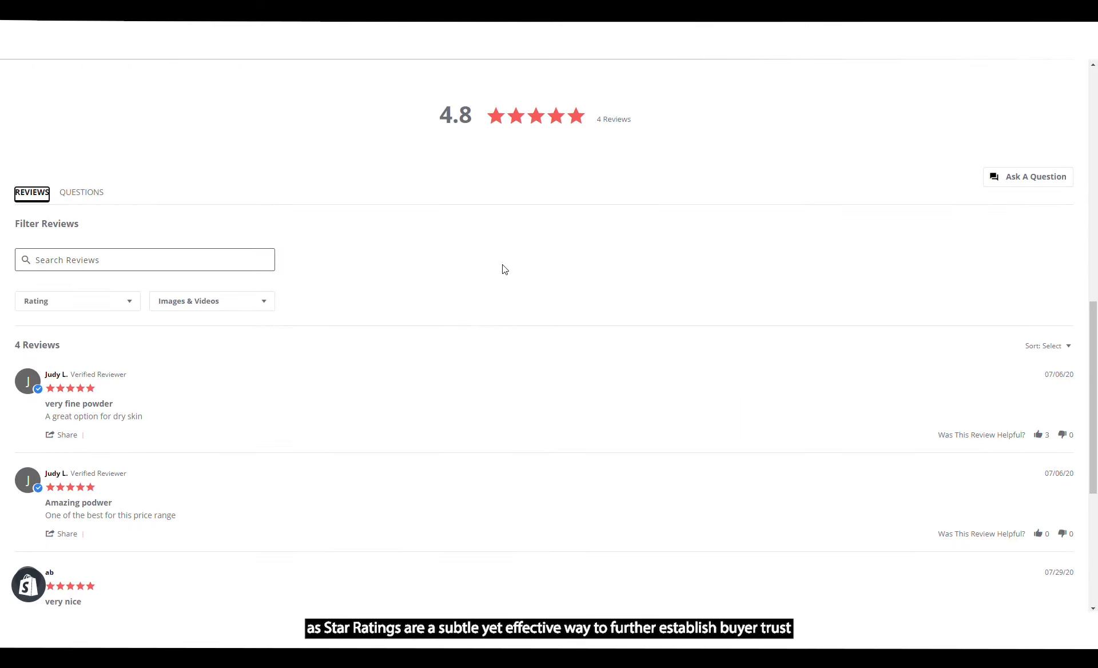
scroll(down, 3)
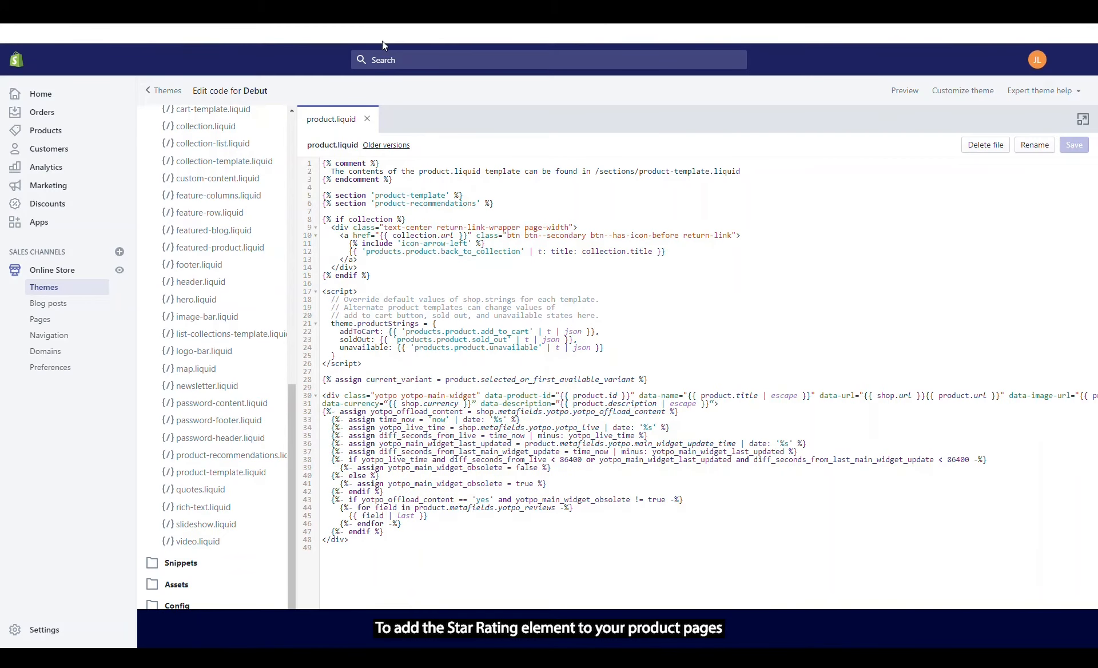
Open product-template.liquid, find the product.title h1 line, and start a new line after it
click(220, 472)
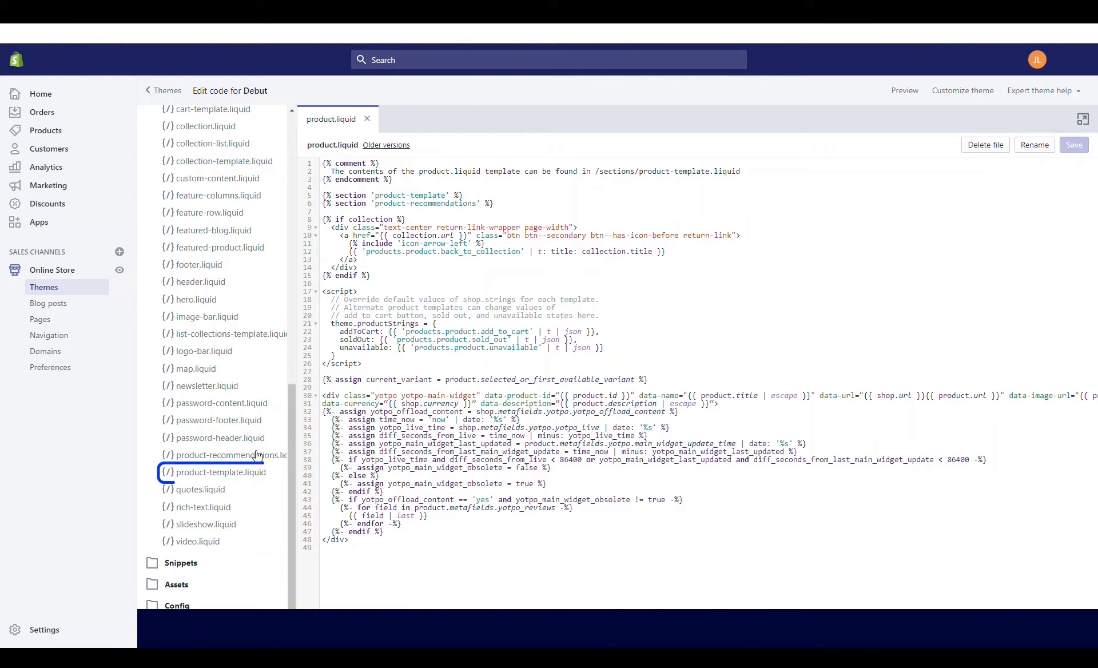
click(218, 472)
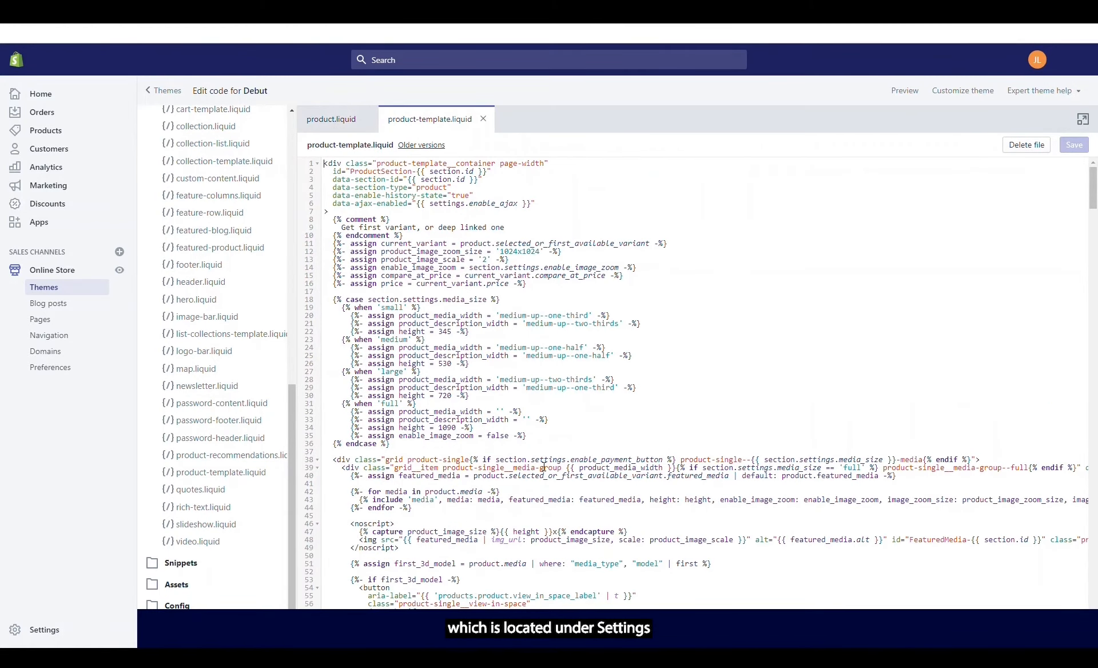
text(product.title)
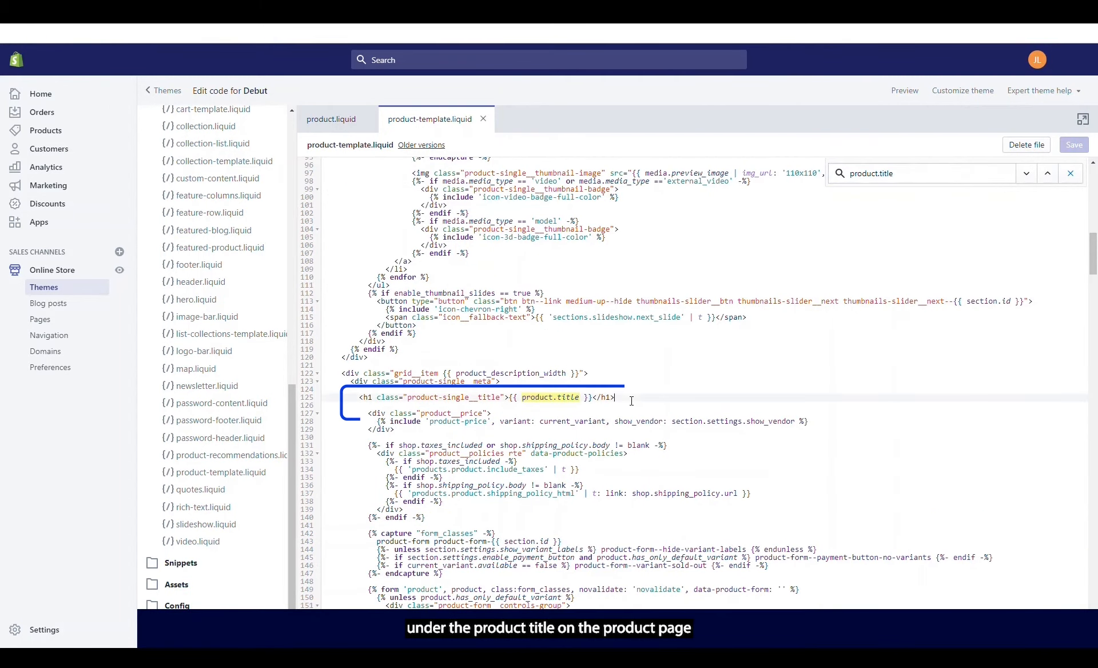
key(Enter)
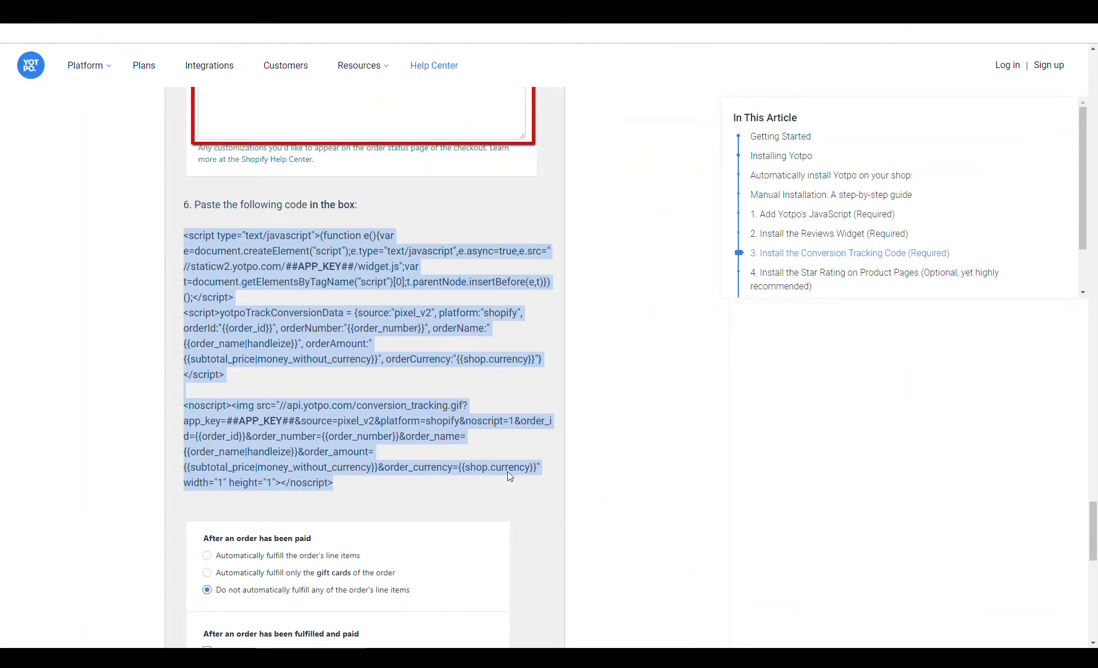
Expand the Help Center's 'Install the Star Rating on Product Pages' steps
scroll(down, 3)
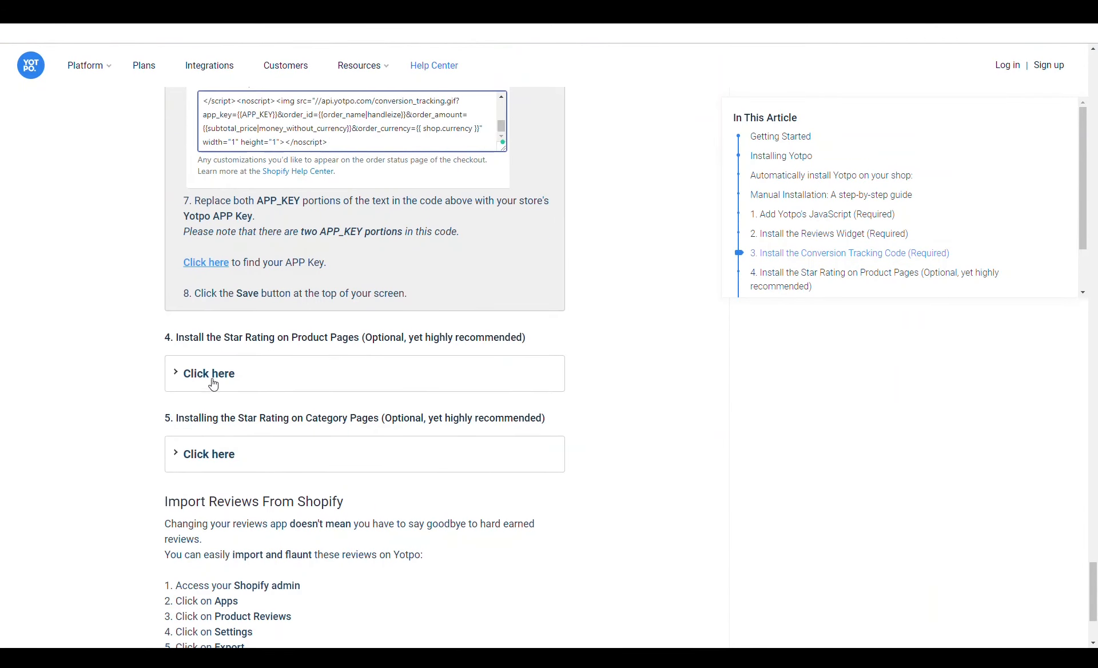
click(209, 374)
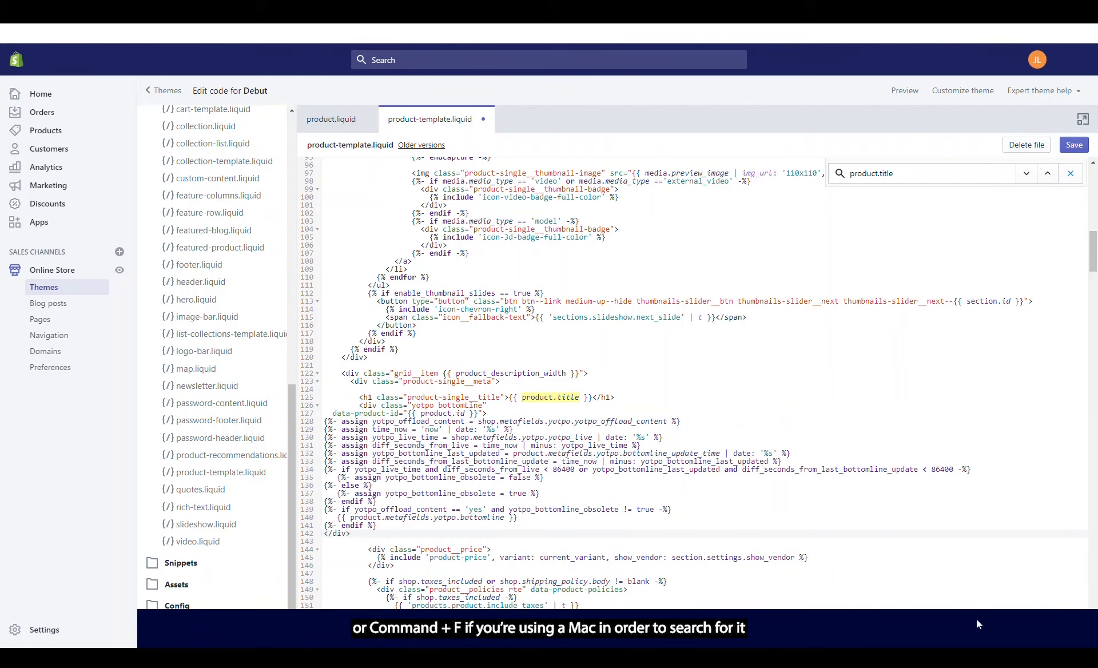
mouse_move(855, 644)
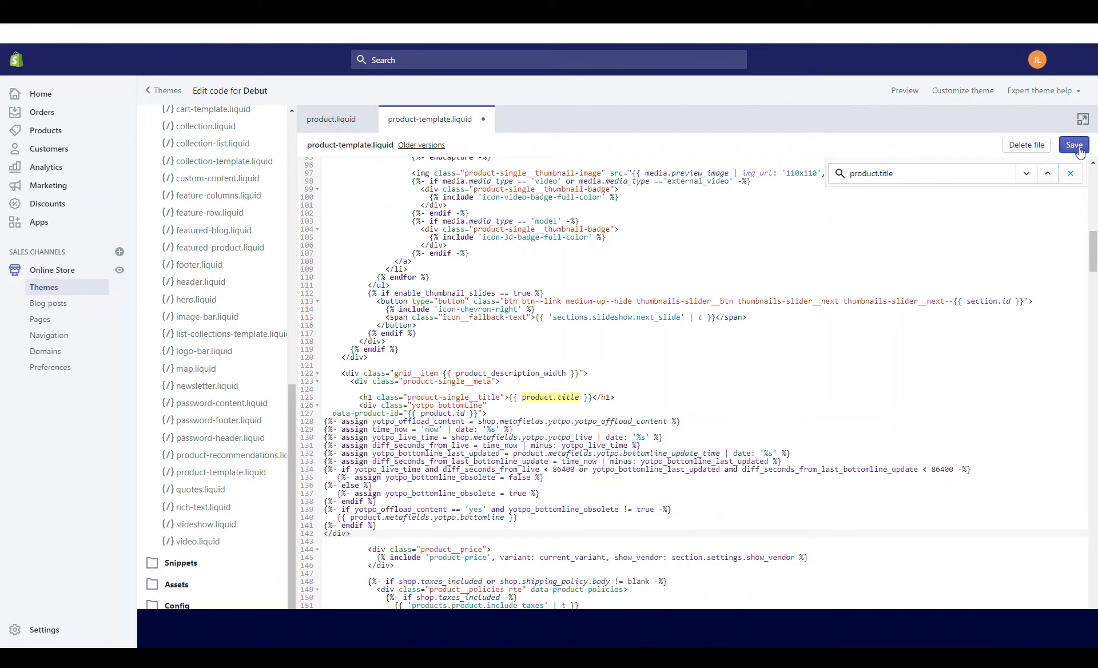
Save product-template.liquid with the Yotpo bottomline snippet below the title
click(1074, 145)
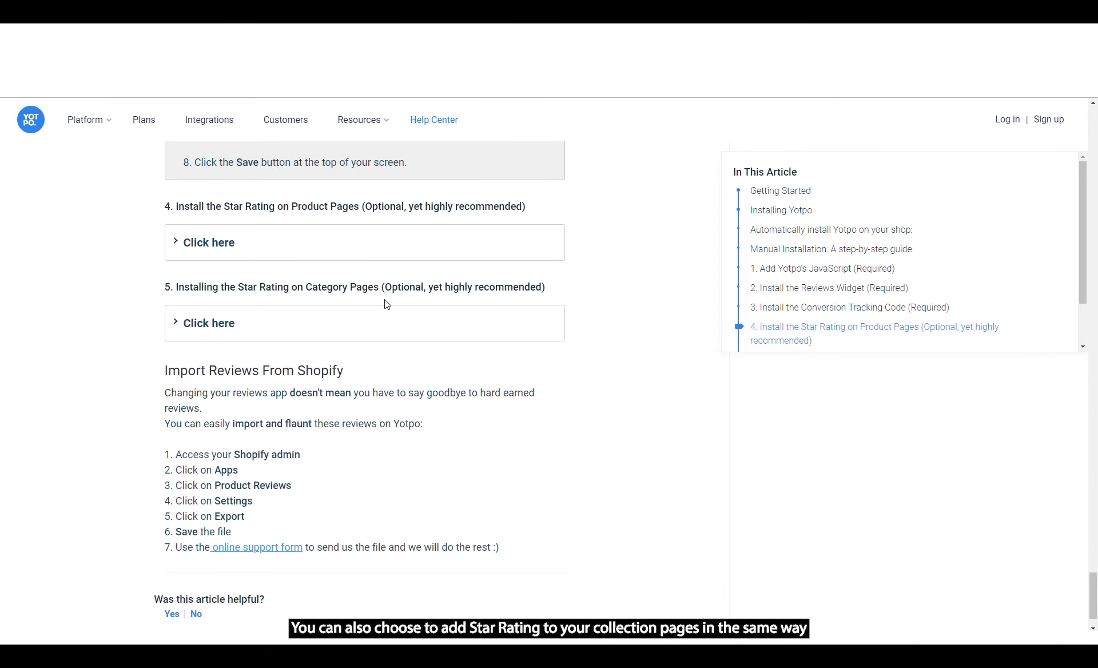
Expand 'Installing the Star Rating on Category Pages' and scroll through its steps and code
click(187, 323)
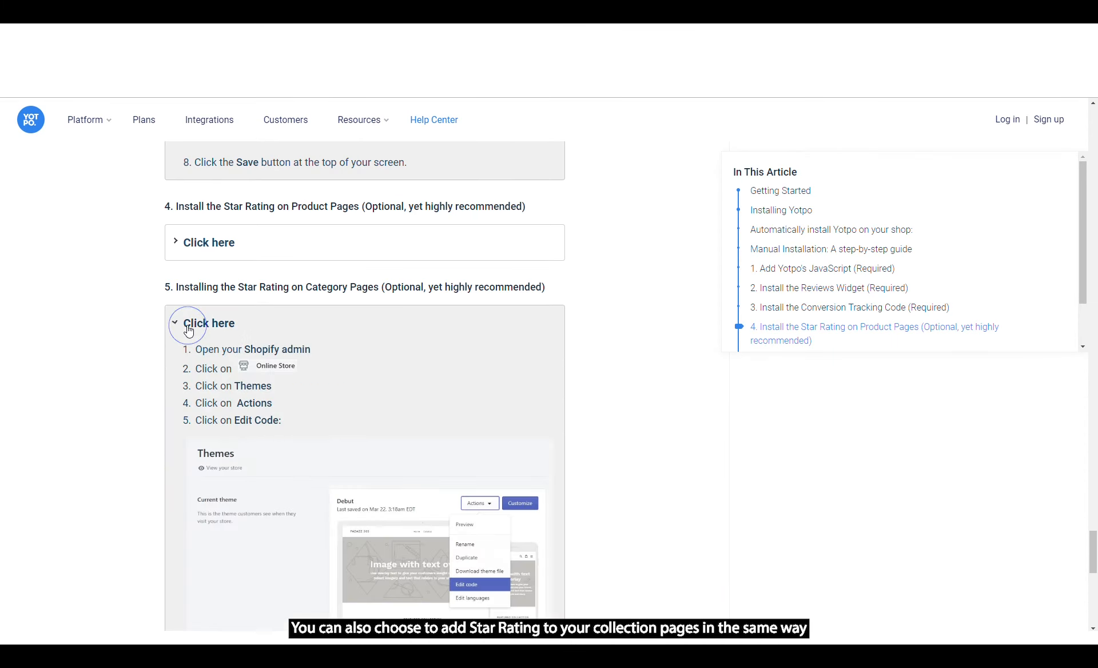
scroll(down, 3)
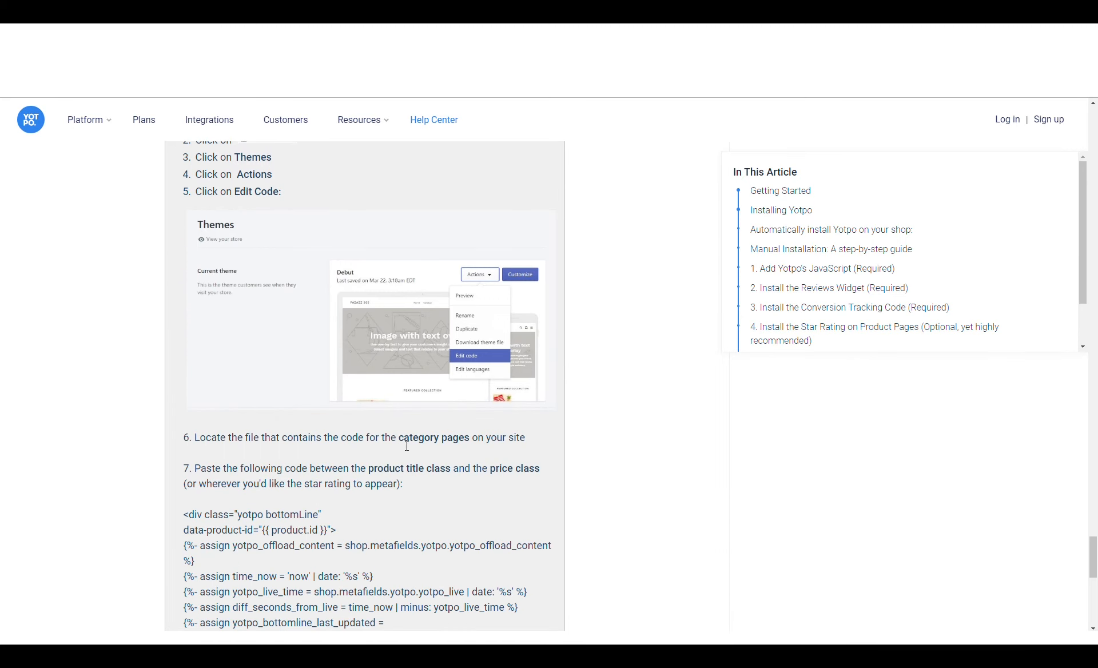
scroll(down, 3)
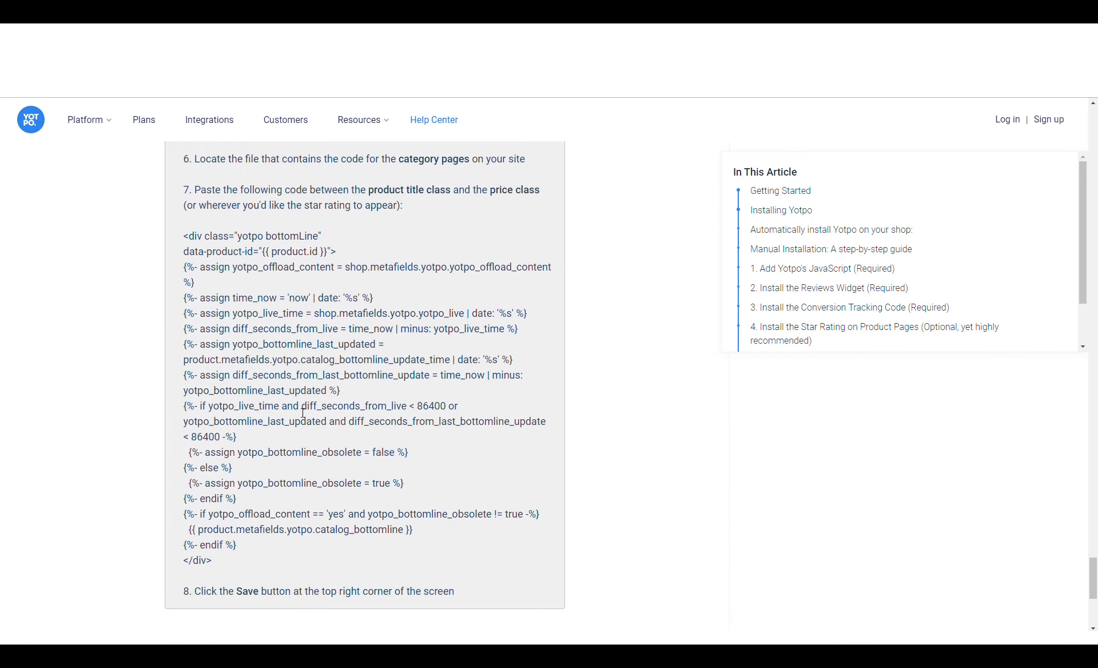
scroll(down, 3)
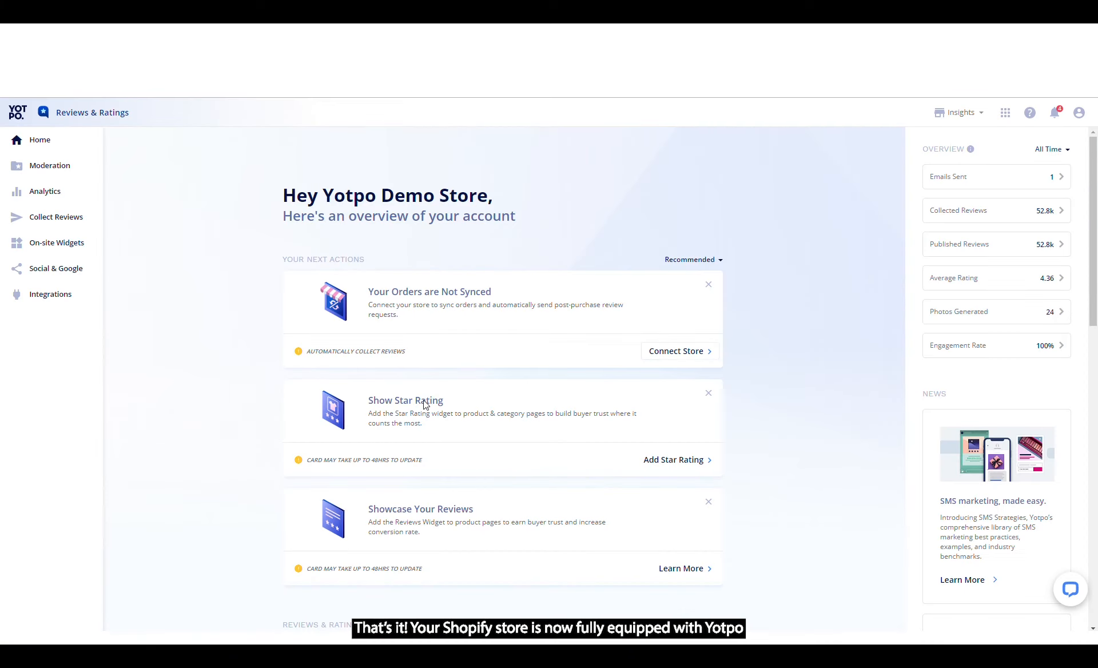
Open the Help Center from the Yotpo dashboard's ? help menu
scroll(down, 3)
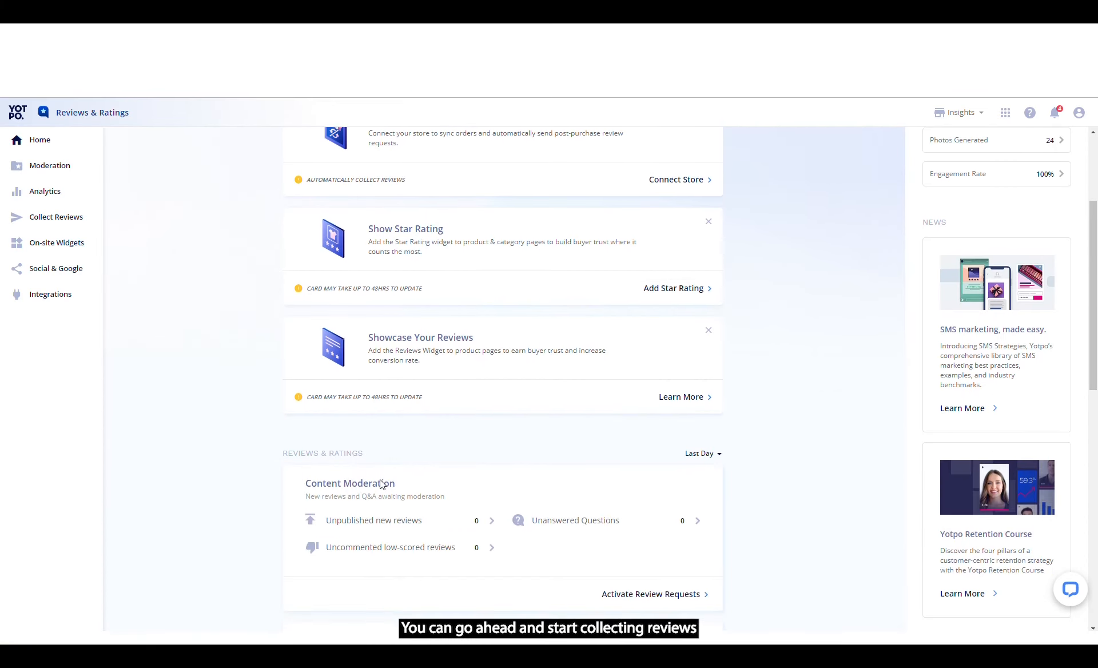
click(56, 216)
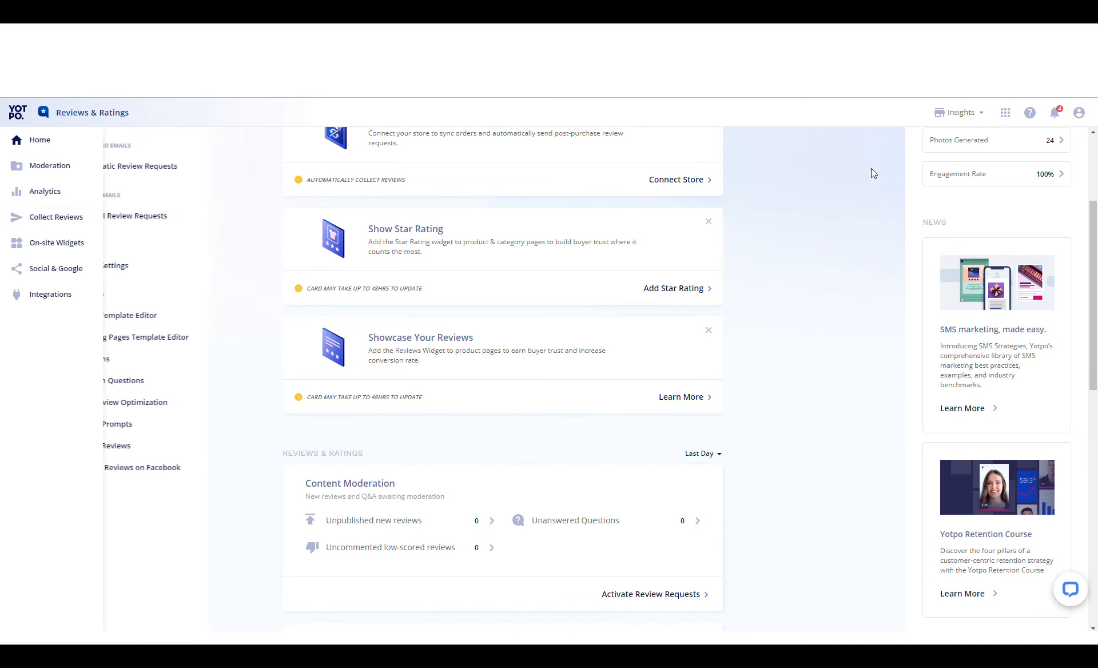
click(1029, 112)
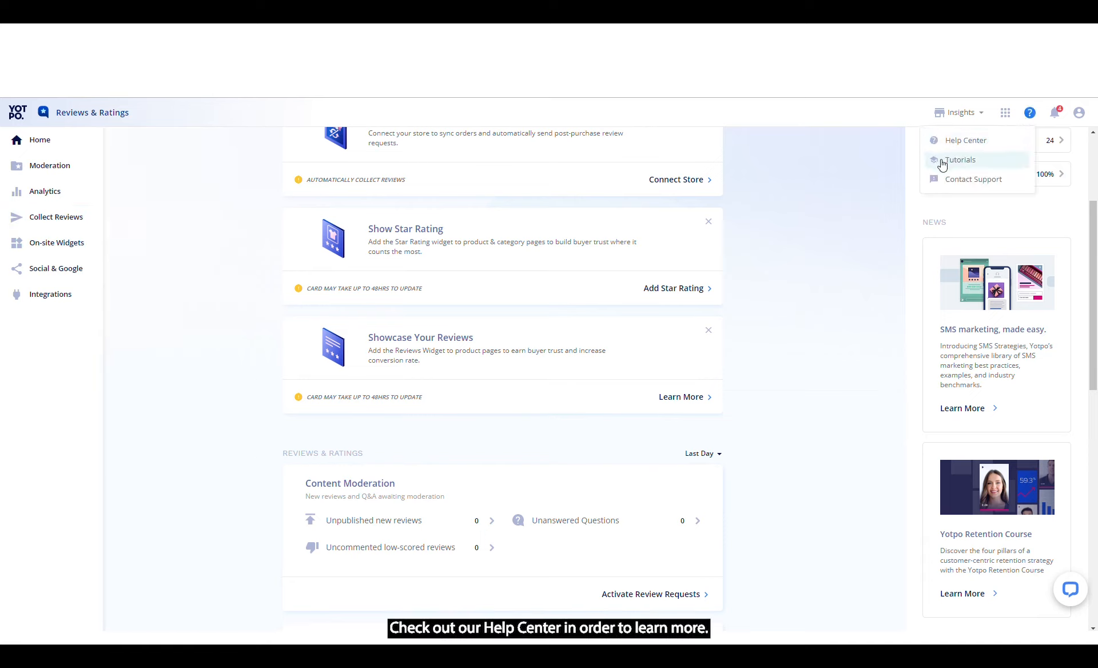
click(965, 140)
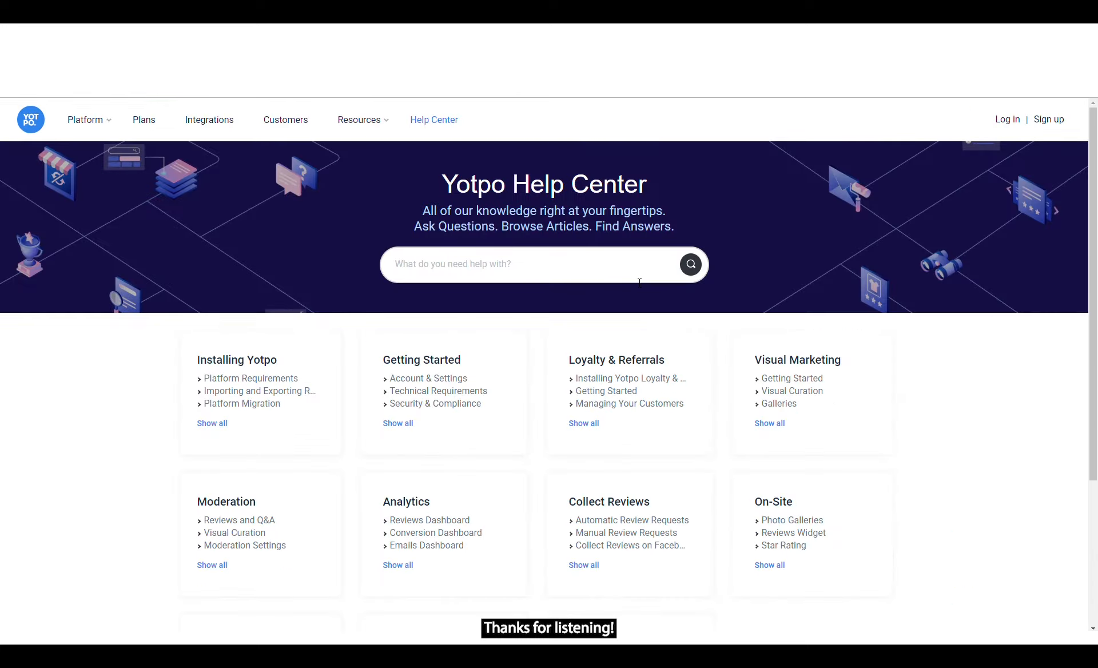